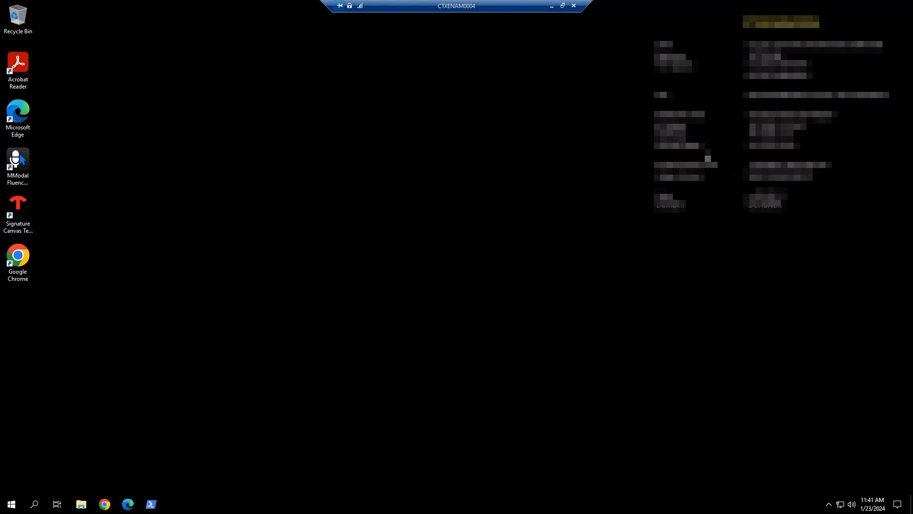
pyautogui.moveTo(377, 425)
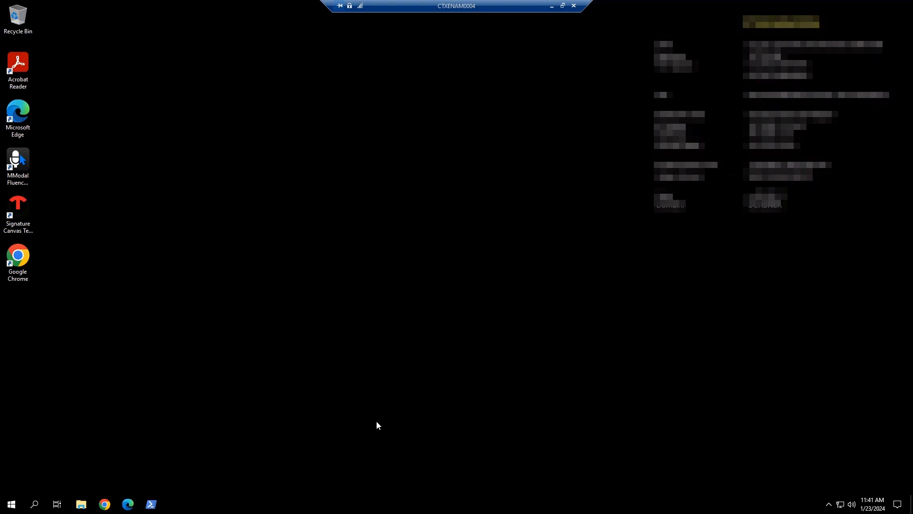
pyautogui.moveTo(271, 286)
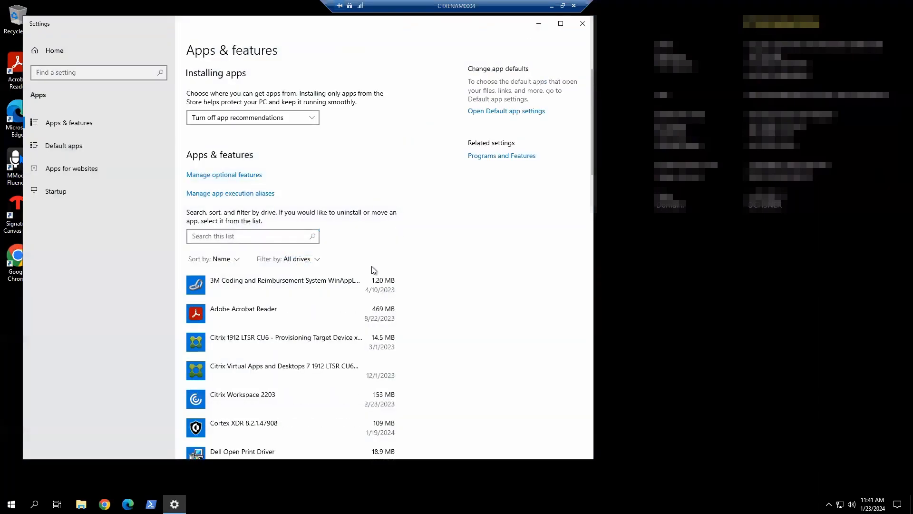
# Scroll to the Imprivata apps, check the Epic connector's installed version, then minimize Settings
pyautogui.scroll(-3)
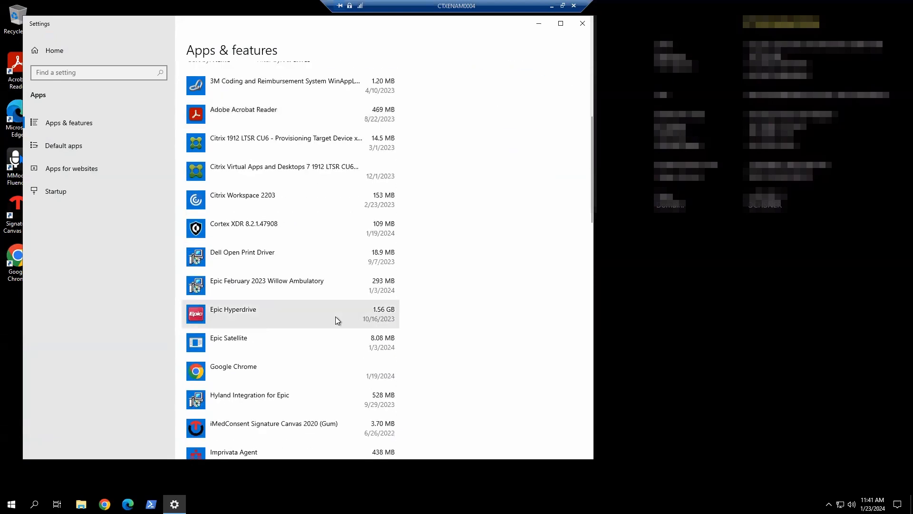
pyautogui.scroll(-3)
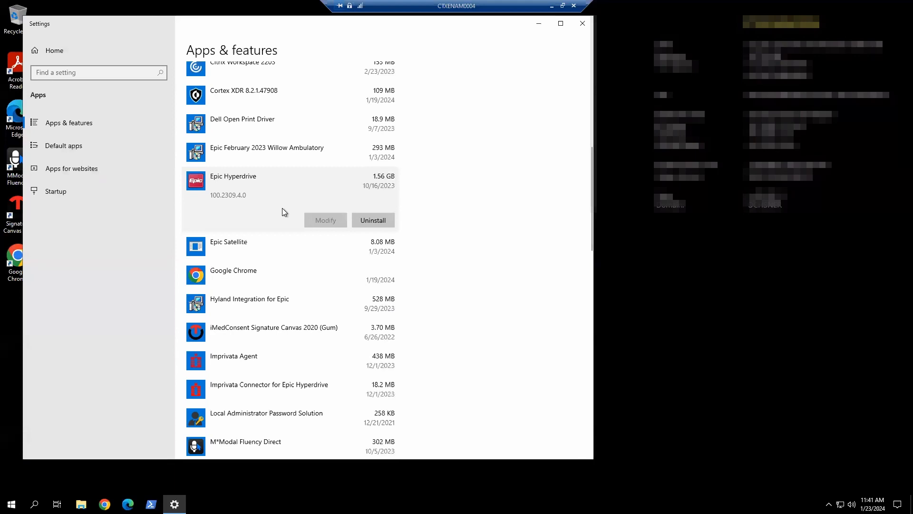
pyautogui.moveTo(261, 283)
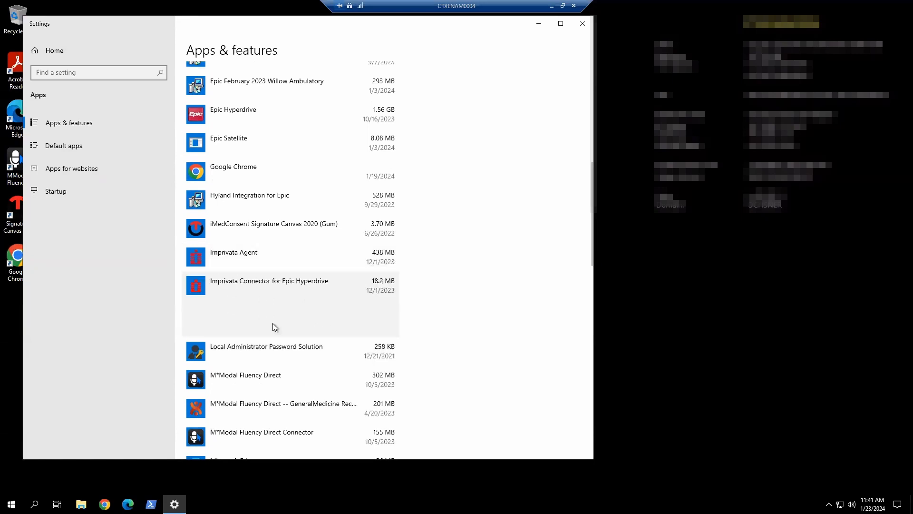
pyautogui.click(269, 285)
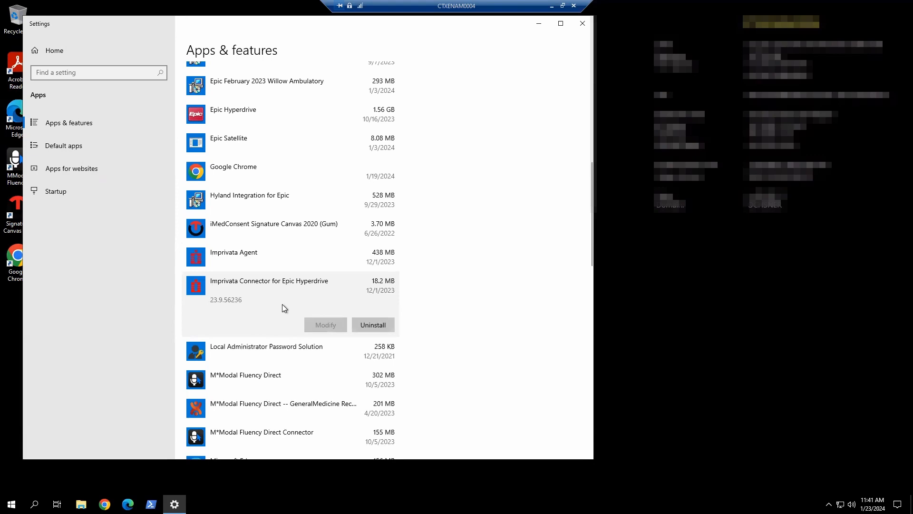
pyautogui.moveTo(303, 295)
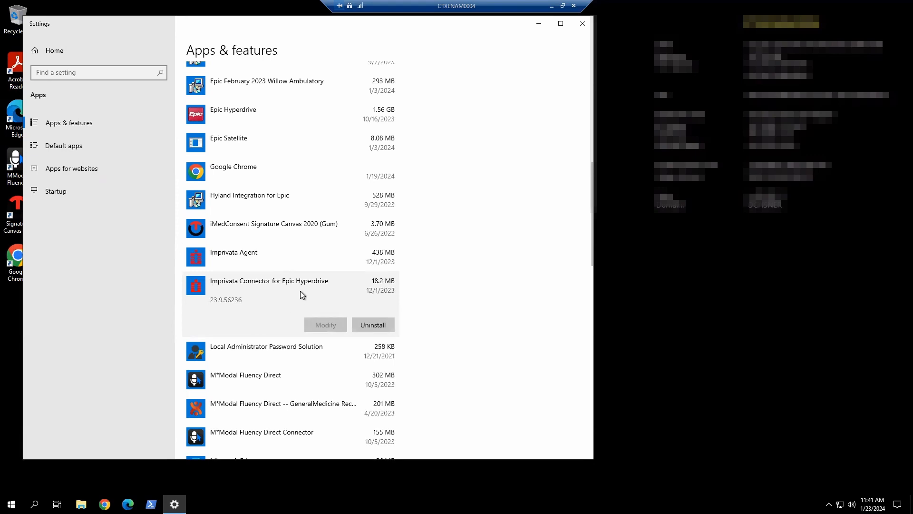
pyautogui.moveTo(247, 304)
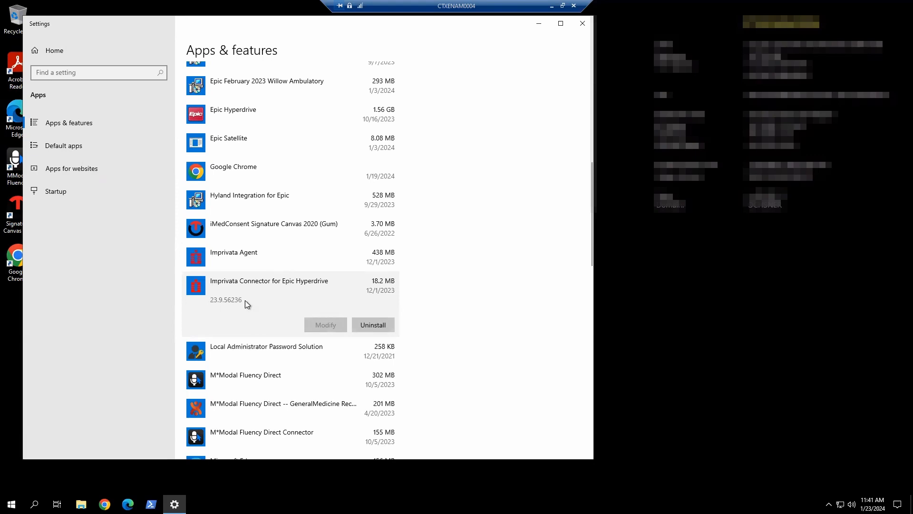
pyautogui.moveTo(537, 24)
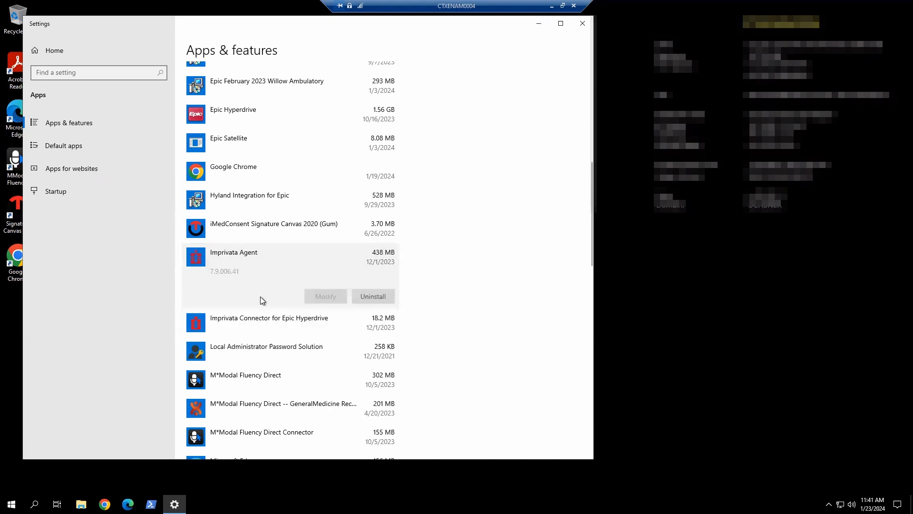
pyautogui.click(581, 23)
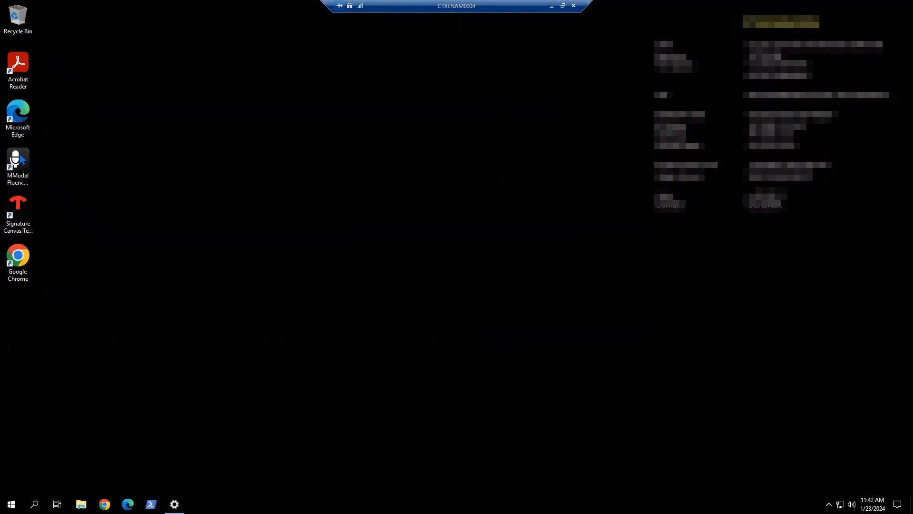
# Launch Registry Editor and approve its User Account Control prompt
pyautogui.click(10, 504)
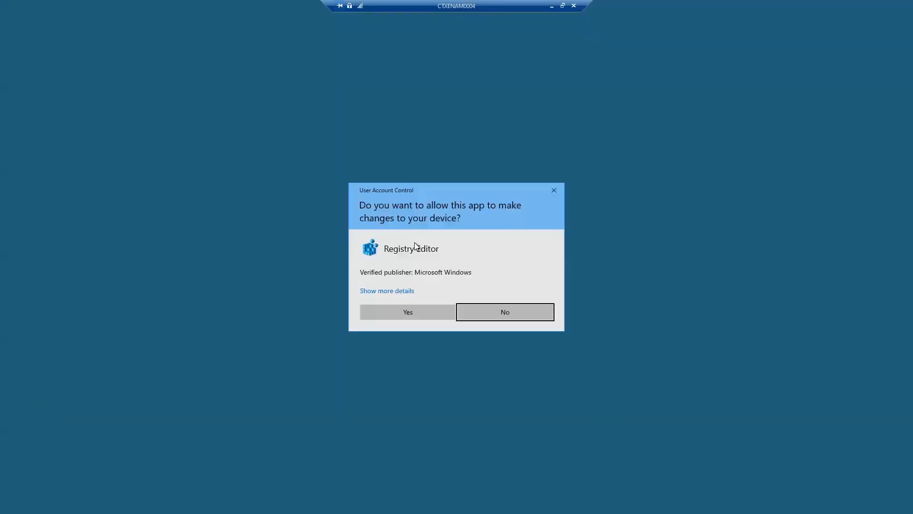
pyautogui.click(407, 311)
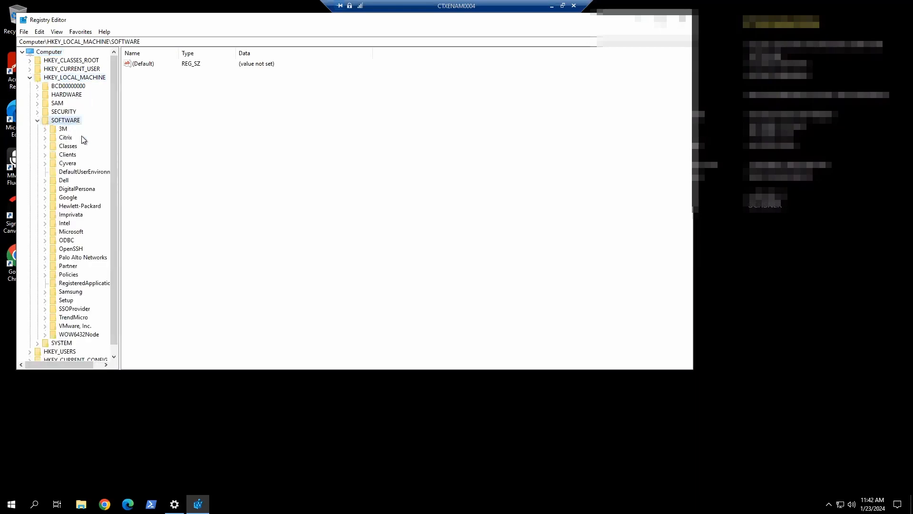
pyautogui.moveTo(75, 320)
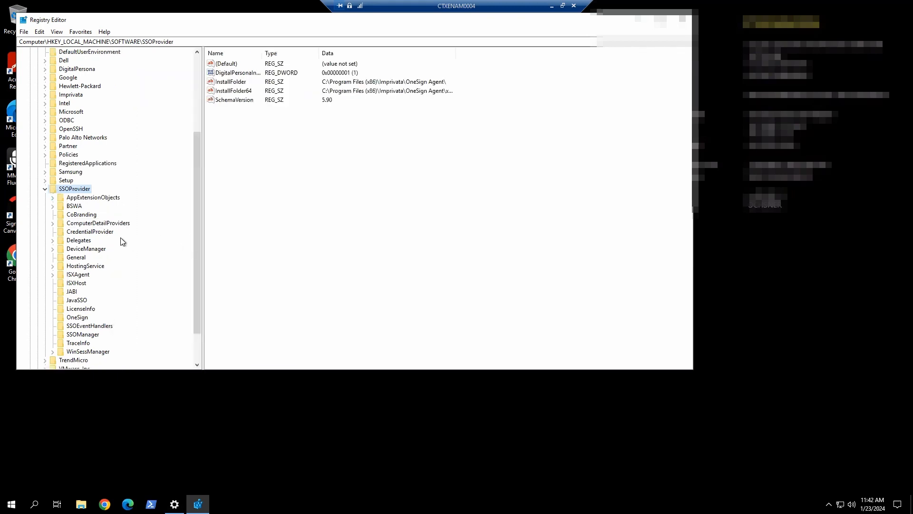
pyautogui.moveTo(94, 221)
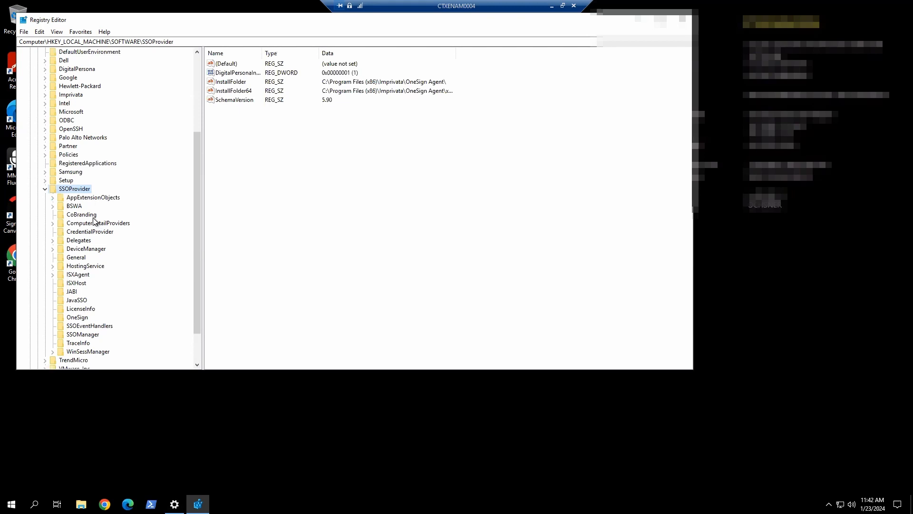
# Review SSOProvider's CoBranding logo value, then show DeviceManager's redirection values
pyautogui.click(81, 215)
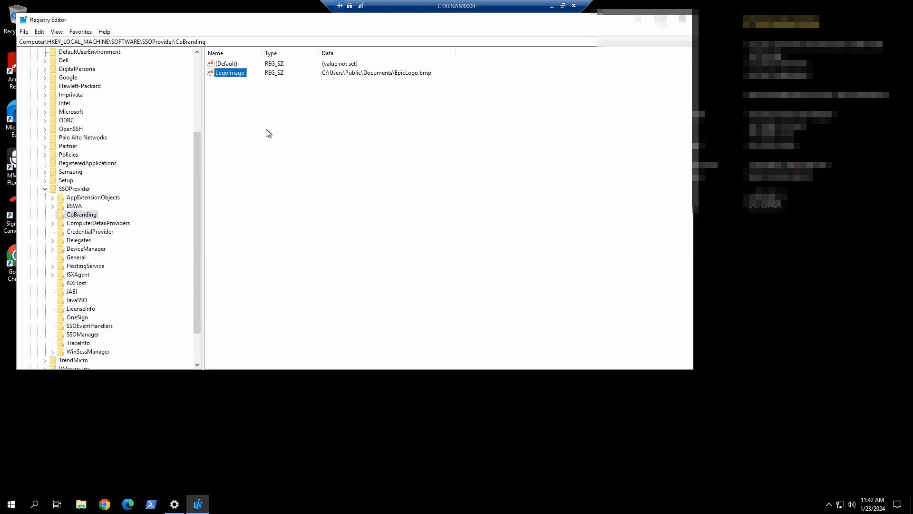
pyautogui.moveTo(343, 103)
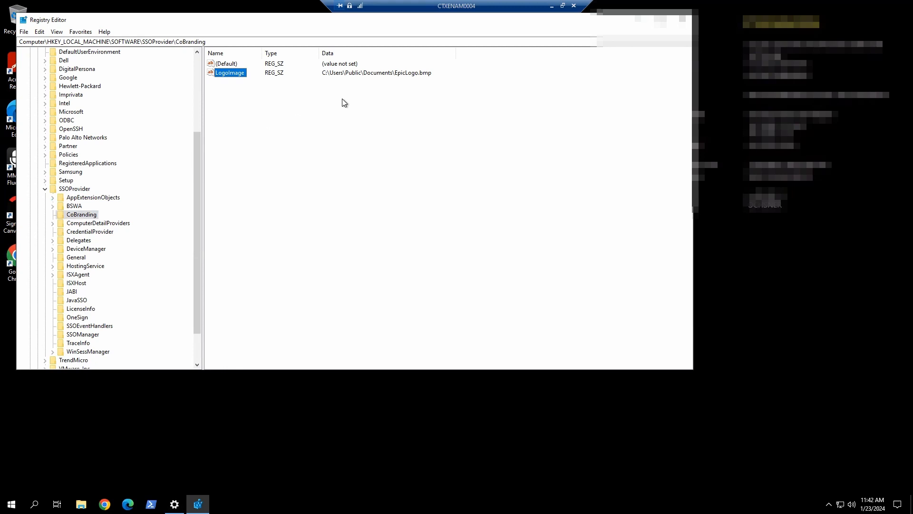
pyautogui.moveTo(202, 208)
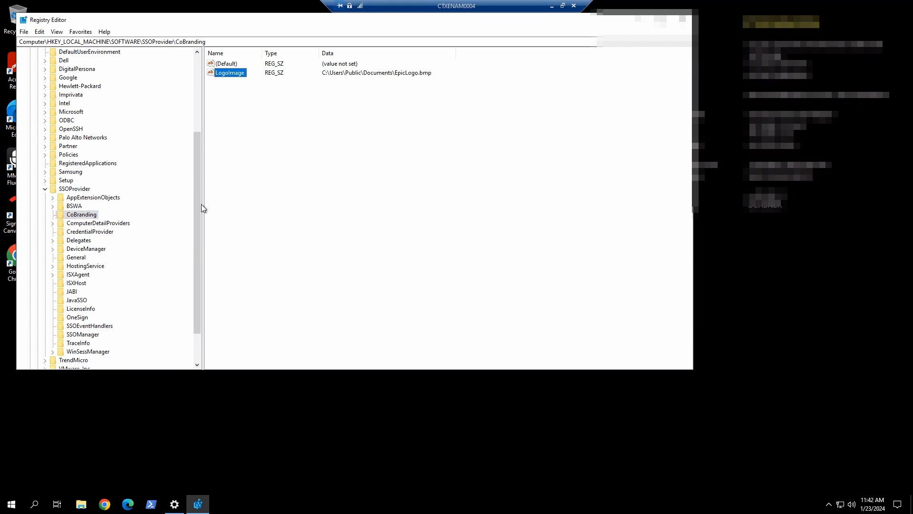
pyautogui.moveTo(199, 211)
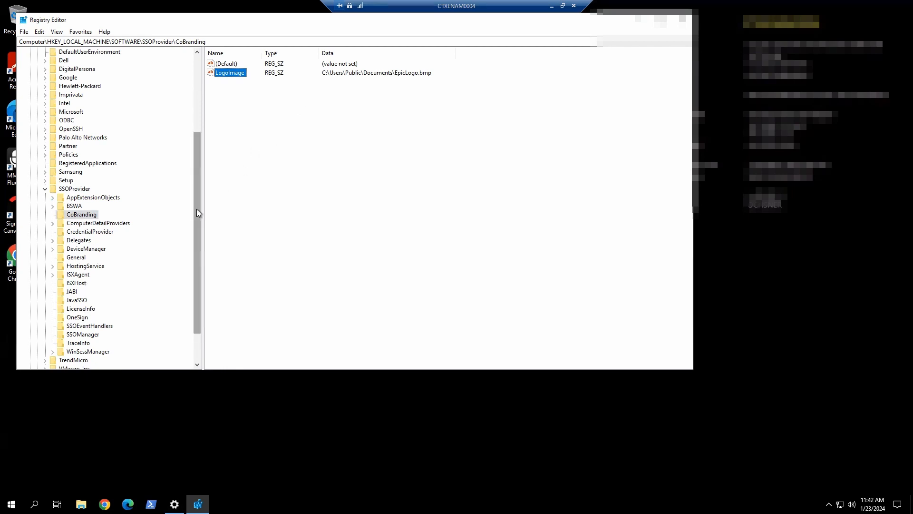
pyautogui.scroll(-3)
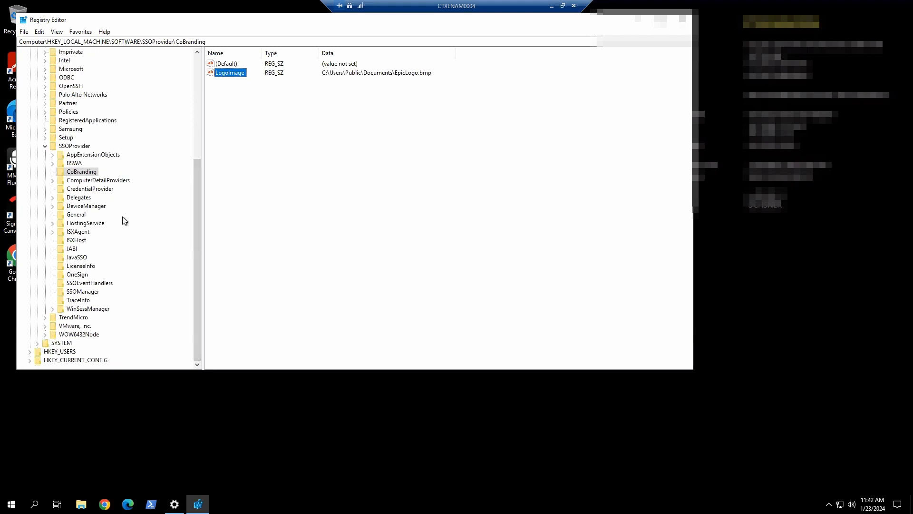
pyautogui.moveTo(86, 211)
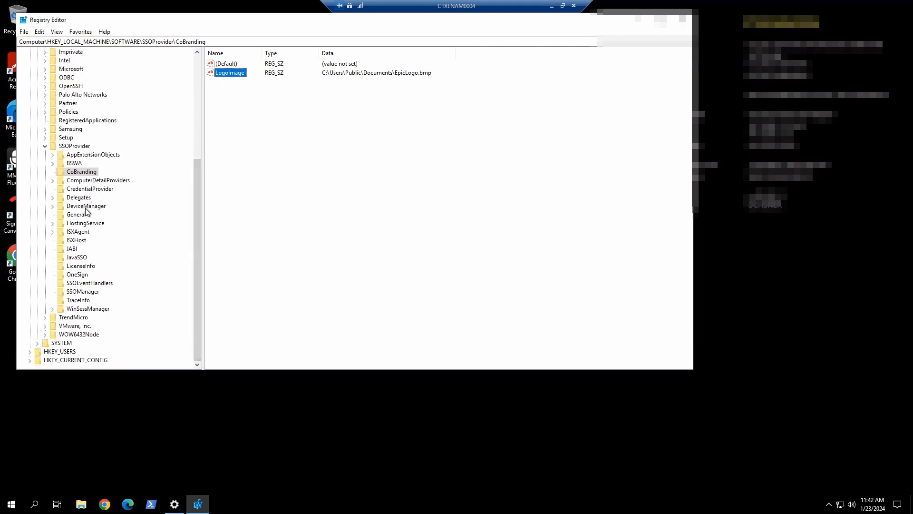
pyautogui.click(85, 206)
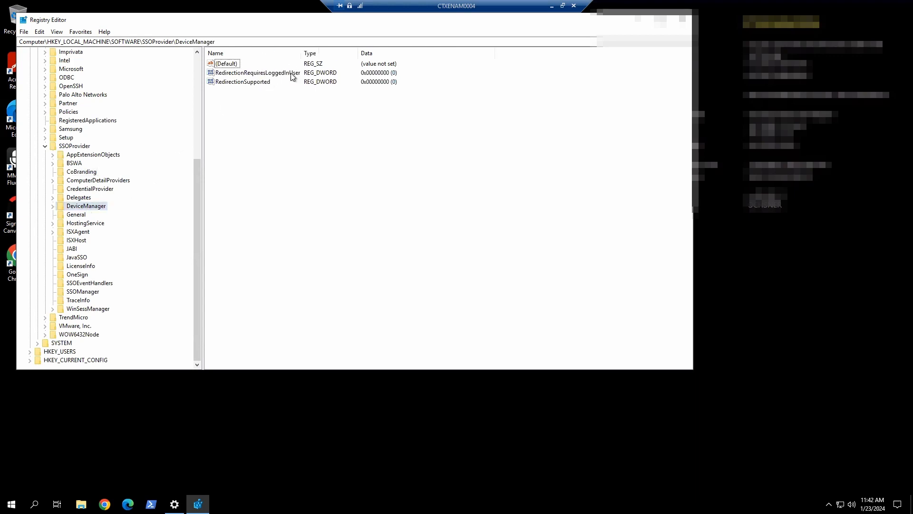
pyautogui.moveTo(183, 208)
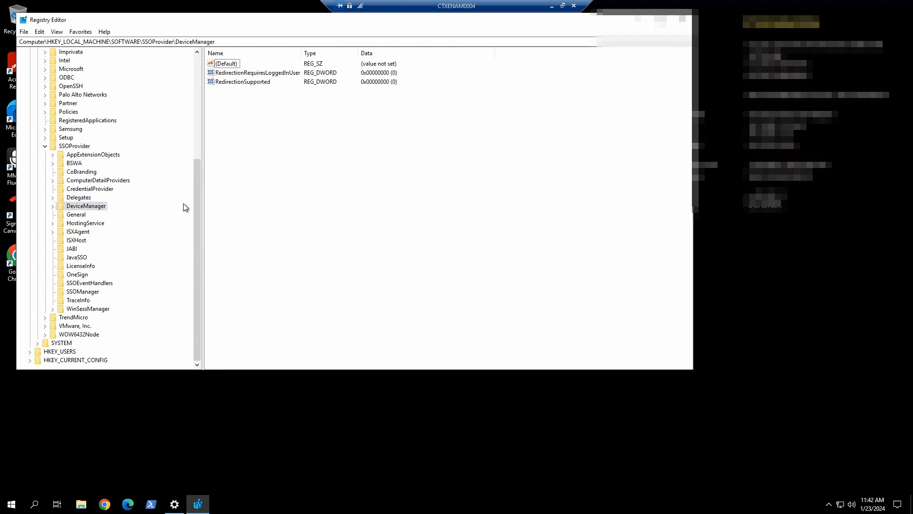
# Inspect ISXAgent's Type value unchanged and confirm ControlISXAgentStartup is 3
pyautogui.click(78, 231)
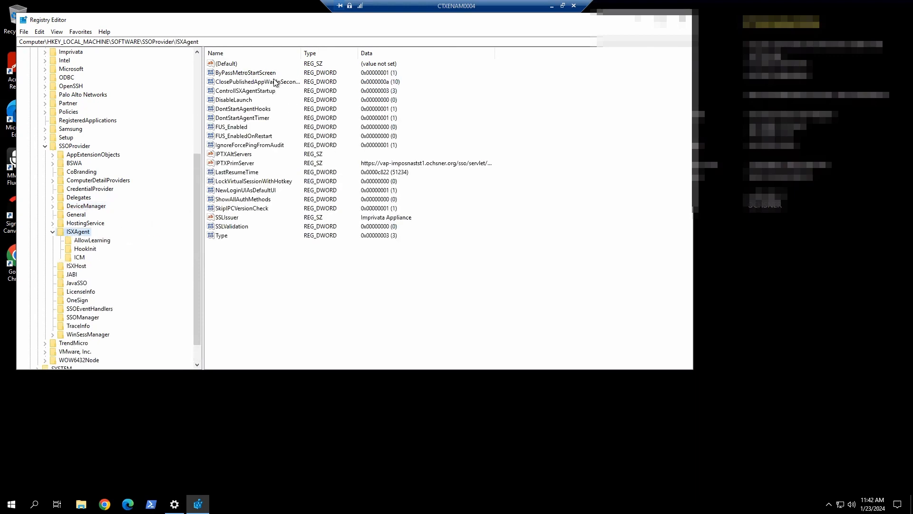
pyautogui.moveTo(269, 241)
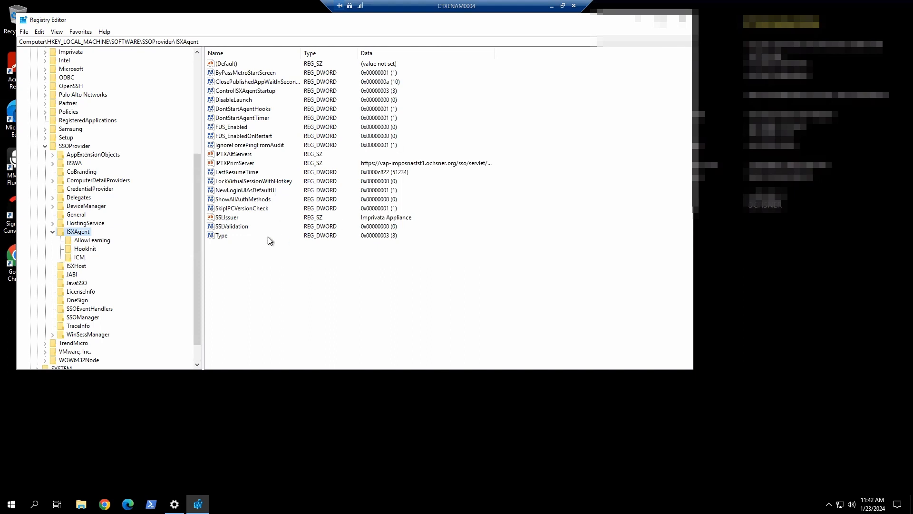
pyautogui.doubleClick(221, 235)
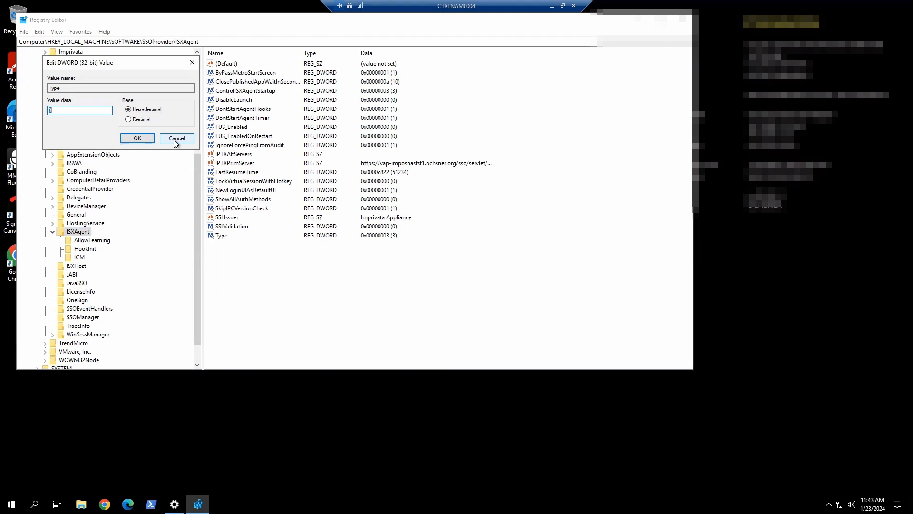
pyautogui.click(176, 138)
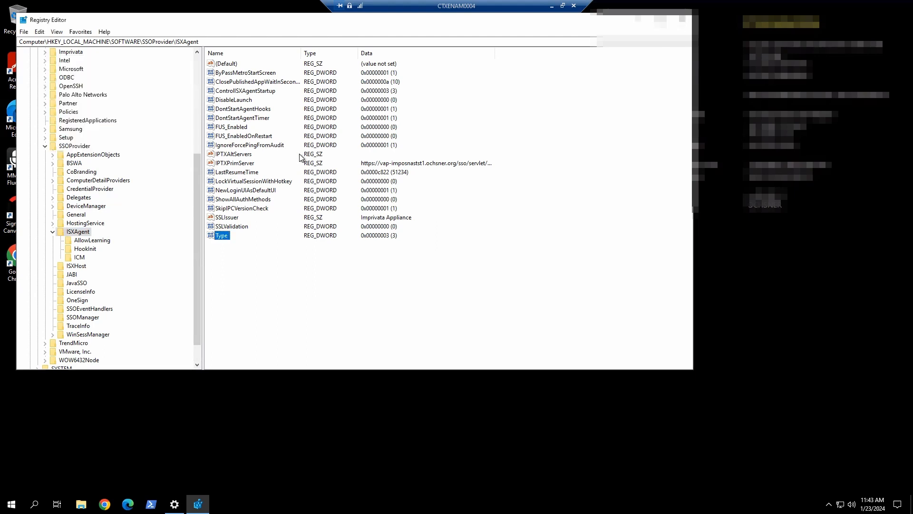
pyautogui.moveTo(279, 95)
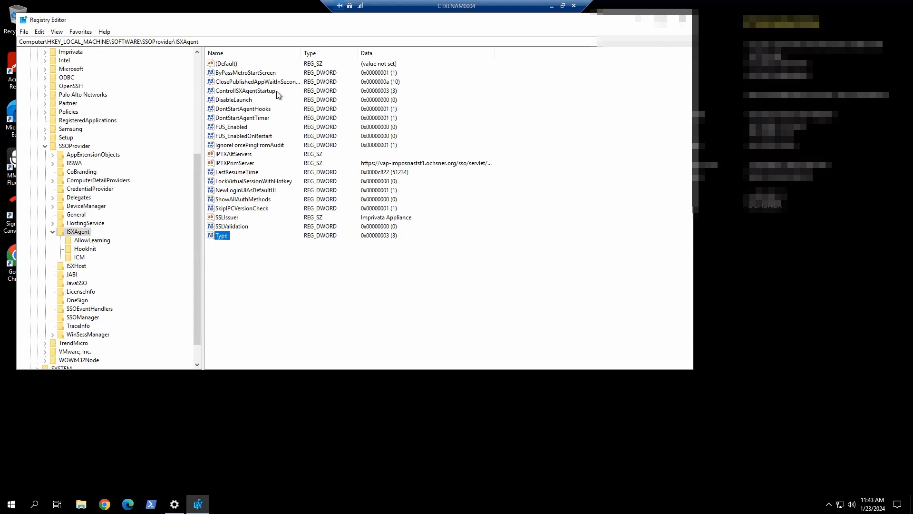
pyautogui.doubleClick(244, 90)
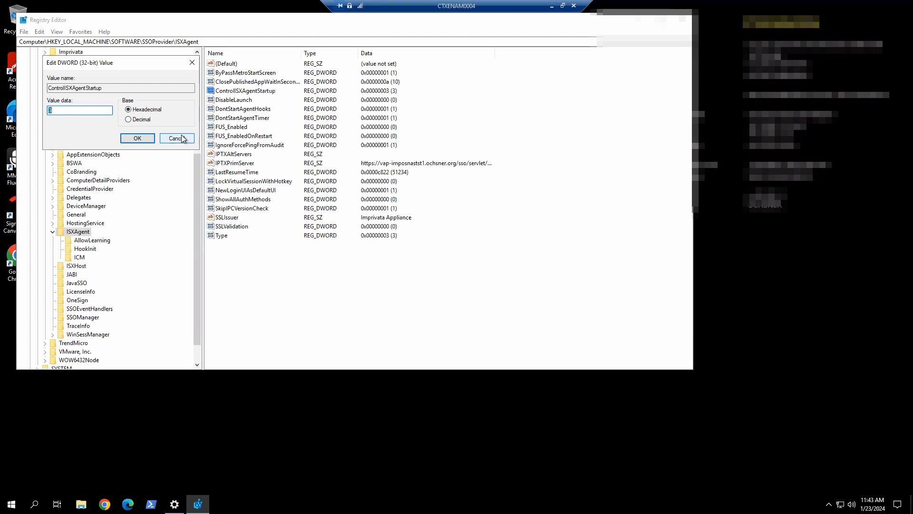
pyautogui.moveTo(155, 118)
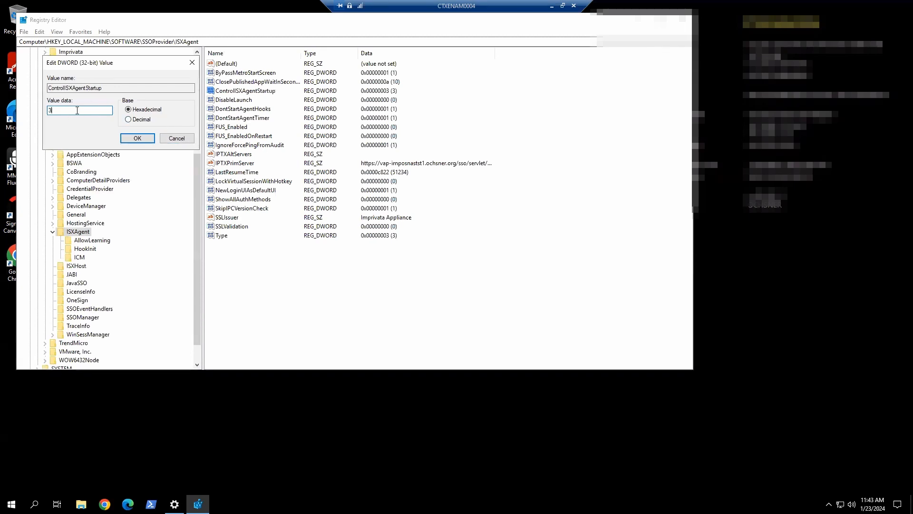
pyautogui.moveTo(112, 134)
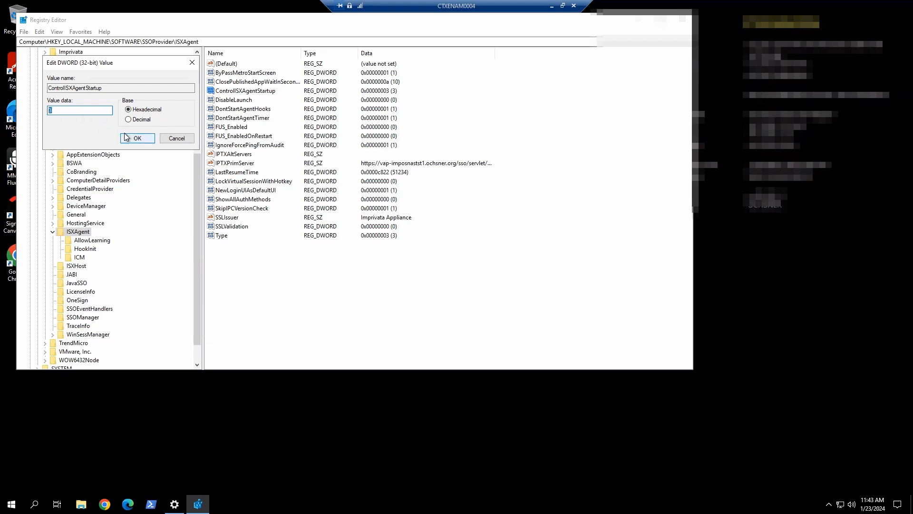
pyautogui.click(137, 138)
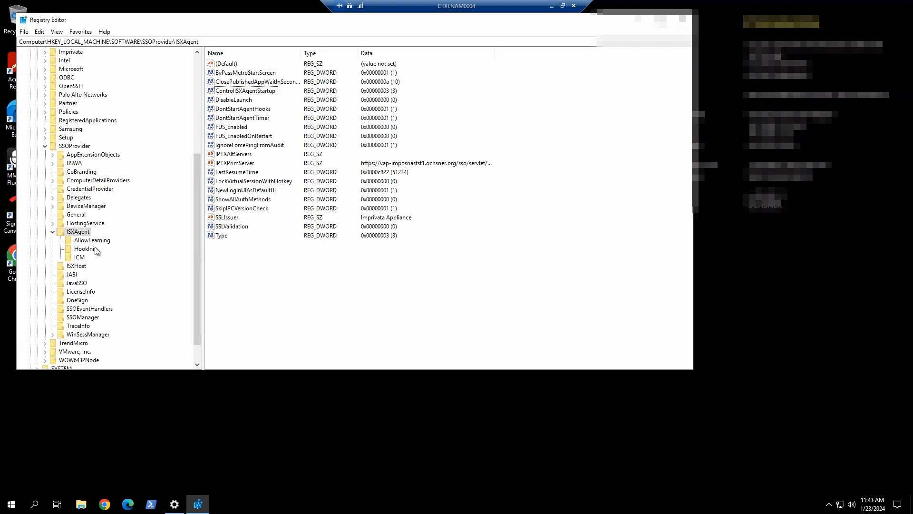
# Select the ISXAgent HookInit subkey to view its Hyperspace.exe value
pyautogui.click(85, 249)
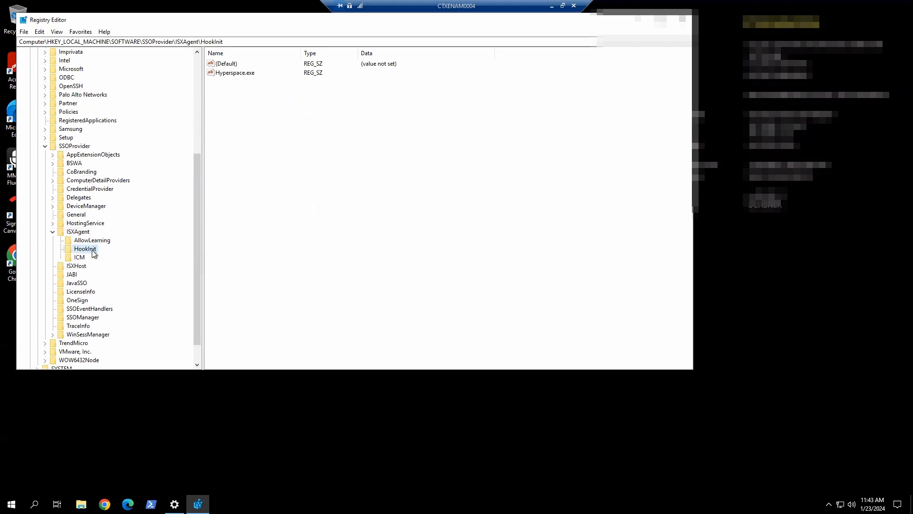
pyautogui.moveTo(247, 77)
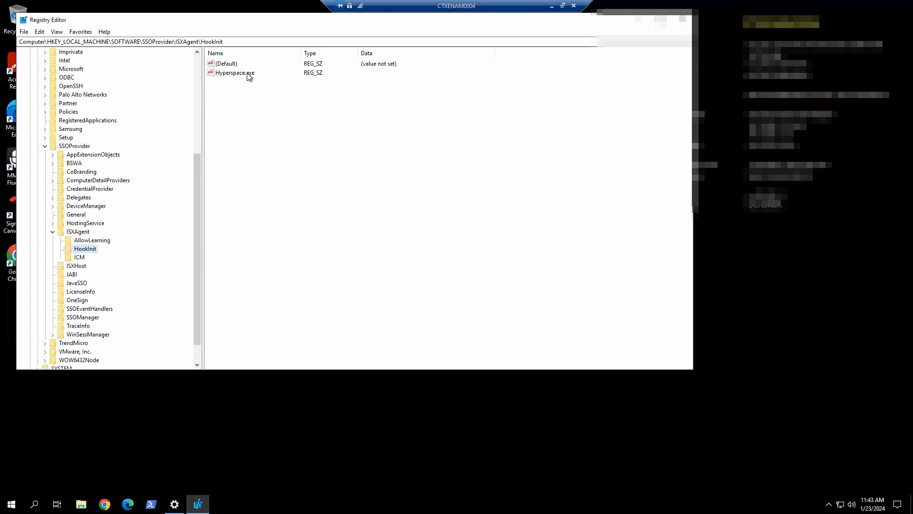
pyautogui.moveTo(245, 78)
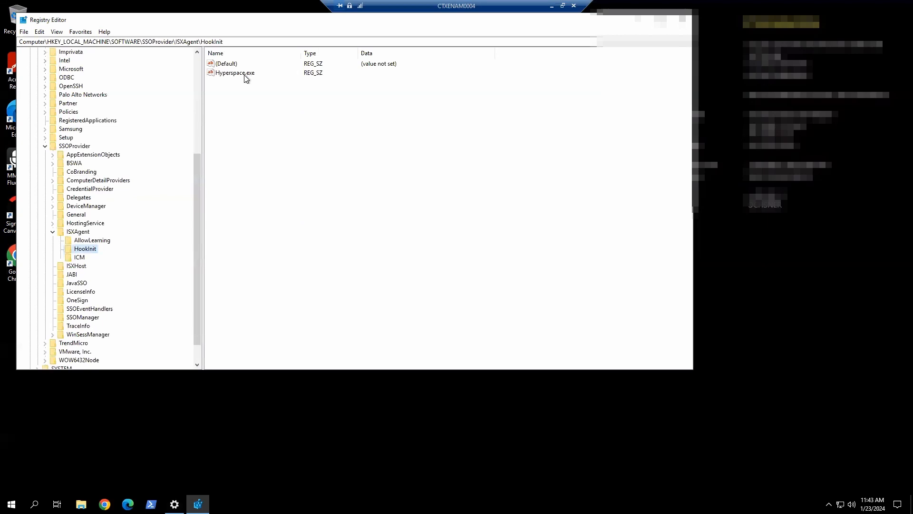
pyautogui.moveTo(249, 79)
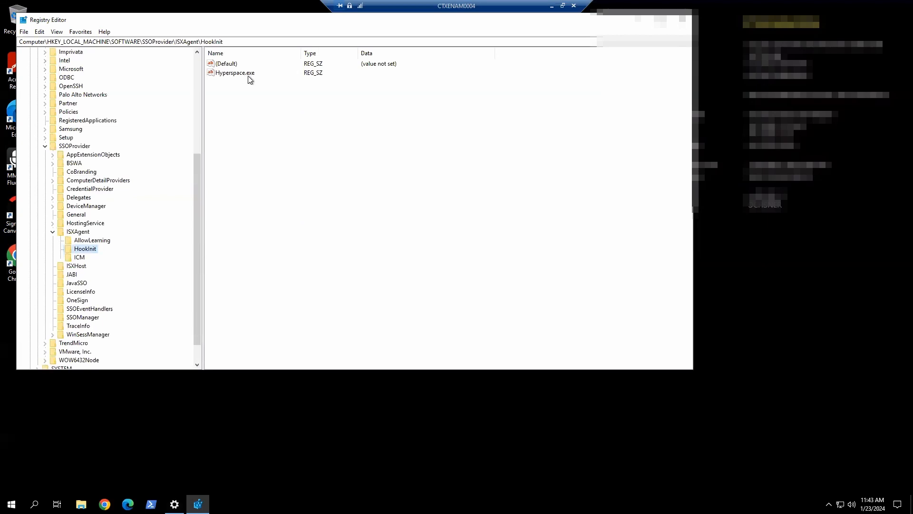
pyautogui.moveTo(317, 58)
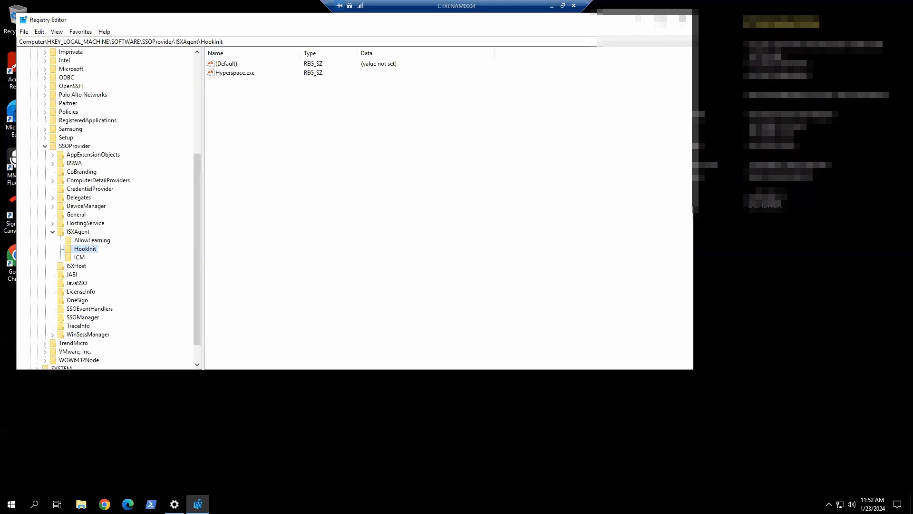
pyautogui.moveTo(104, 292)
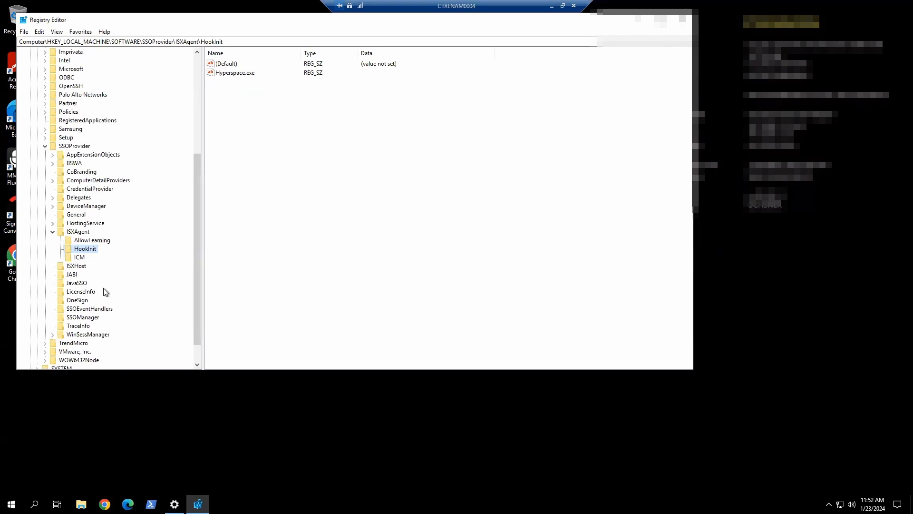
pyautogui.moveTo(78, 269)
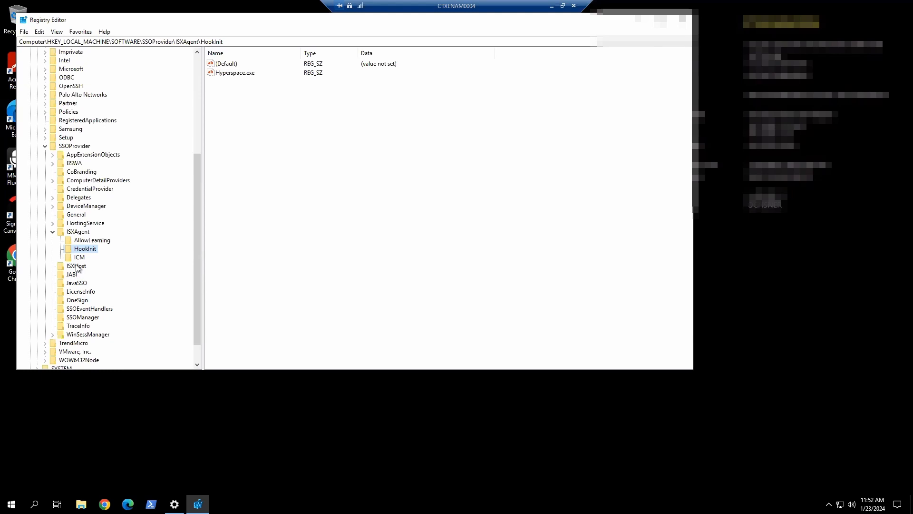
pyautogui.moveTo(334, 130)
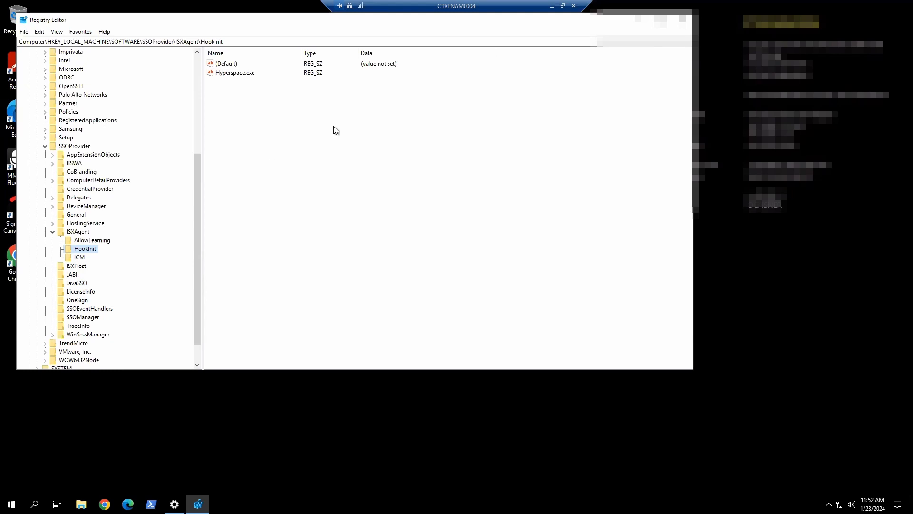
pyautogui.moveTo(196, 104)
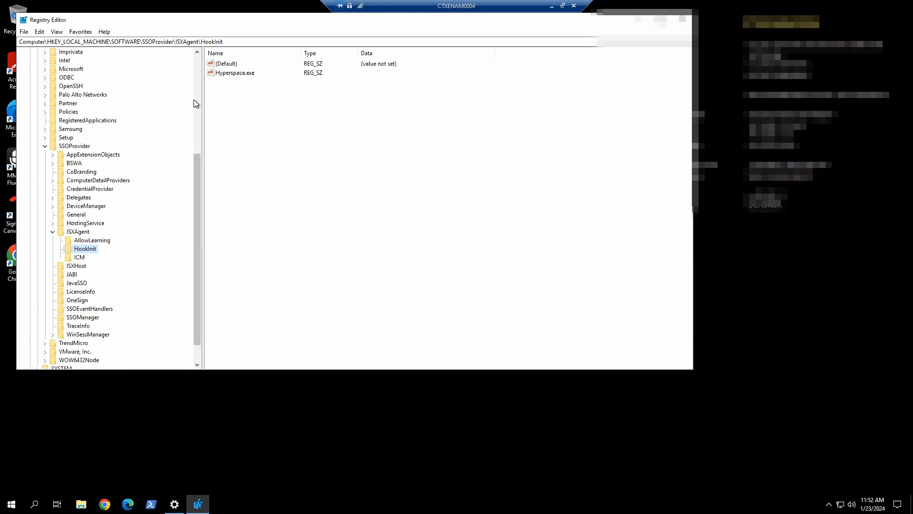
# Export the SSOProvider key, choosing the Temp folder on Cache (D:) as destination
pyautogui.rightClick(74, 146)
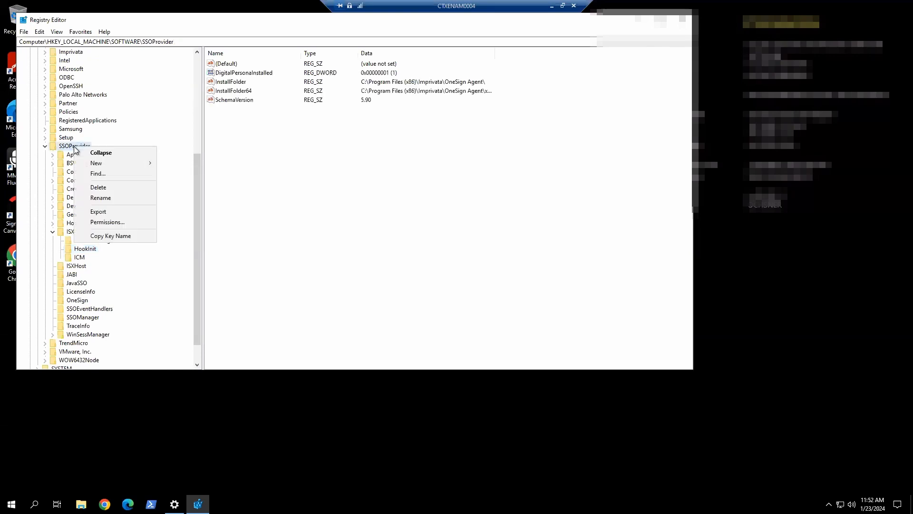
pyautogui.moveTo(98, 212)
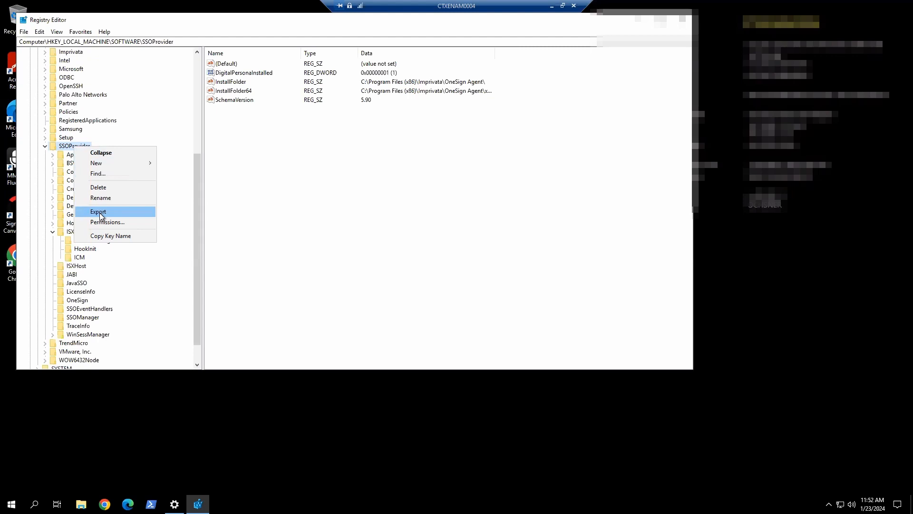
pyautogui.click(98, 211)
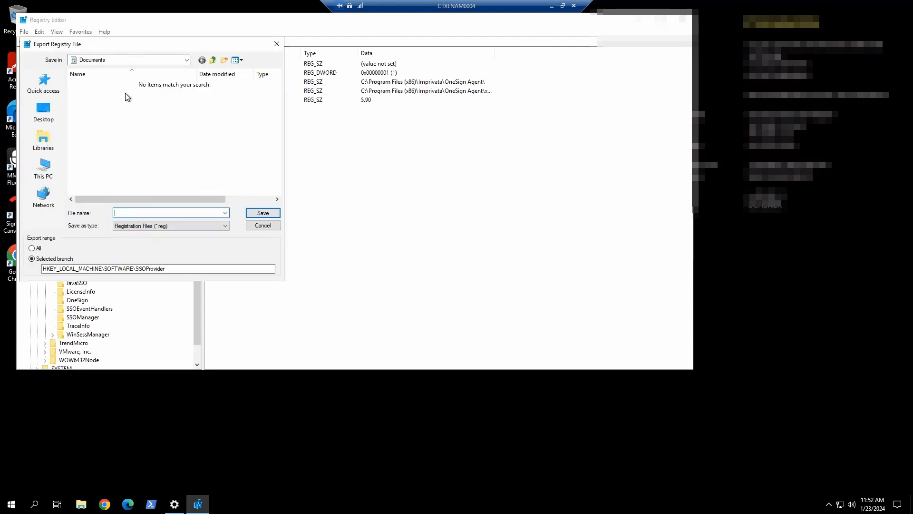
pyautogui.click(187, 60)
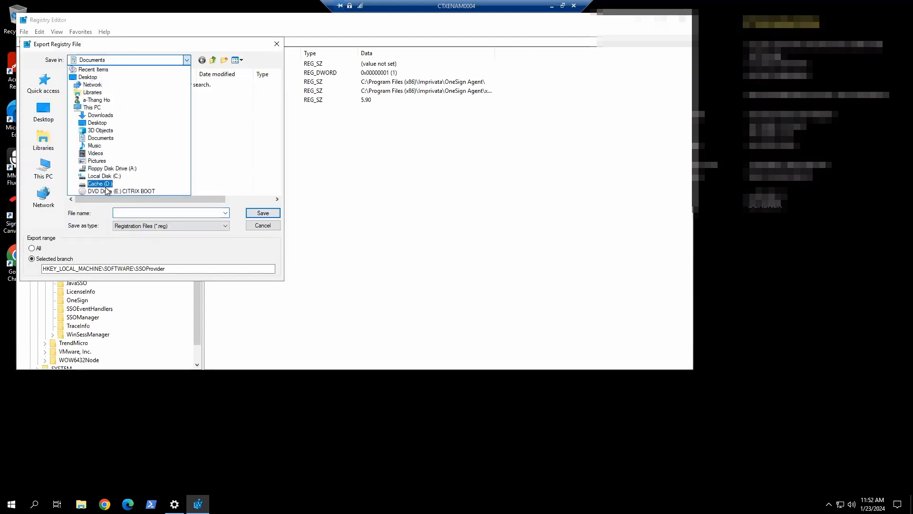
pyautogui.moveTo(109, 183)
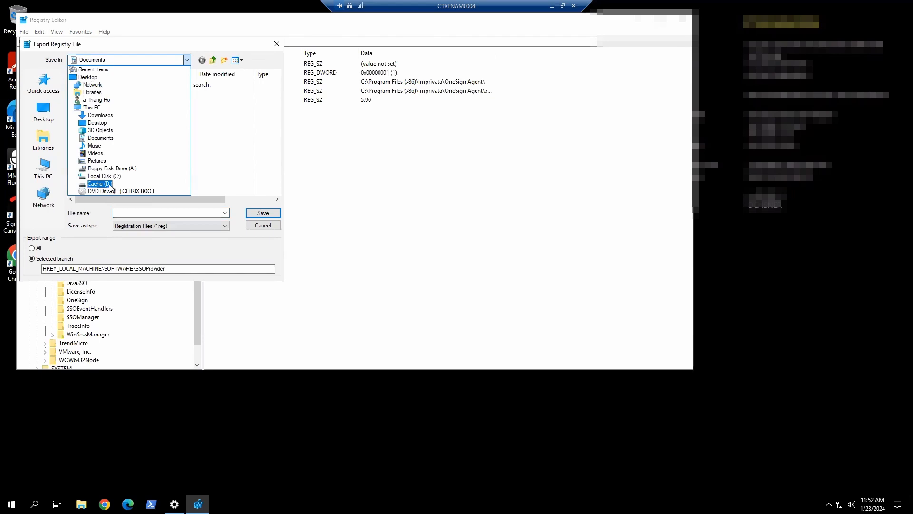
pyautogui.click(100, 184)
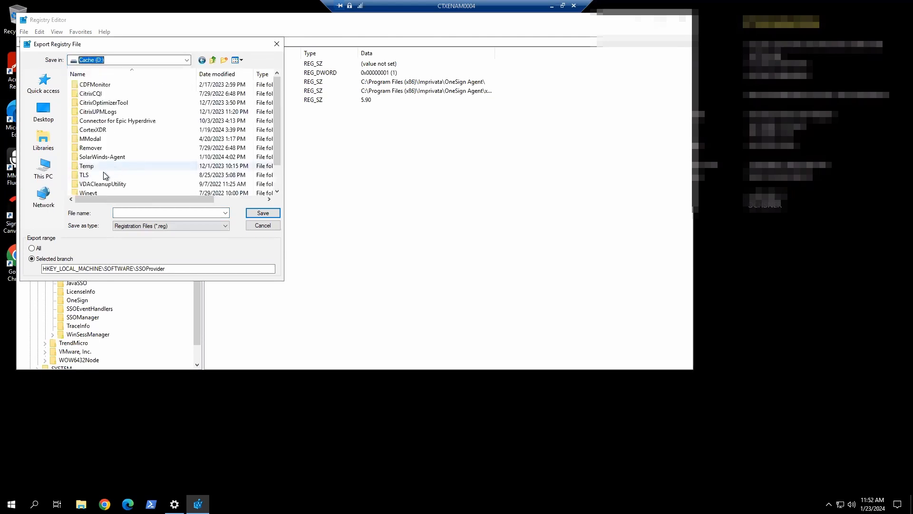
pyautogui.doubleClick(86, 165)
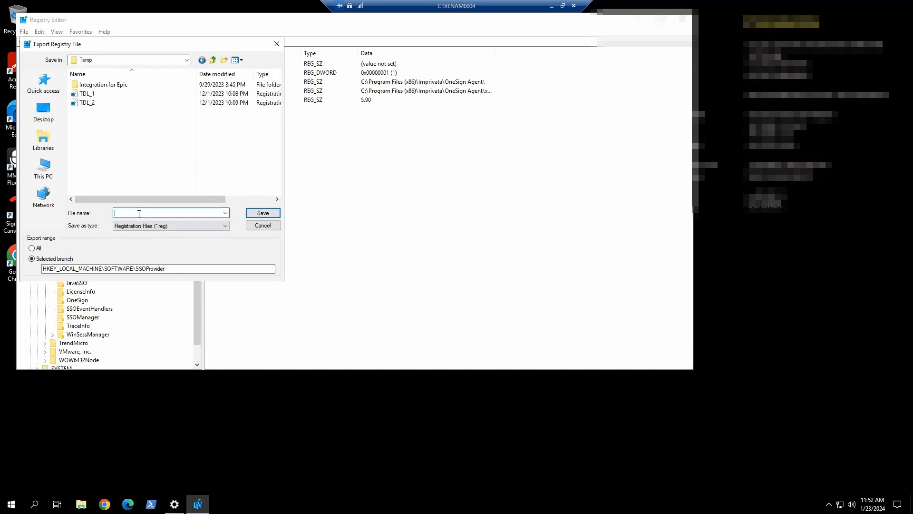
# Name the registry backup 20240123_SSOProviderBackup and save it
pyautogui.write('2023')
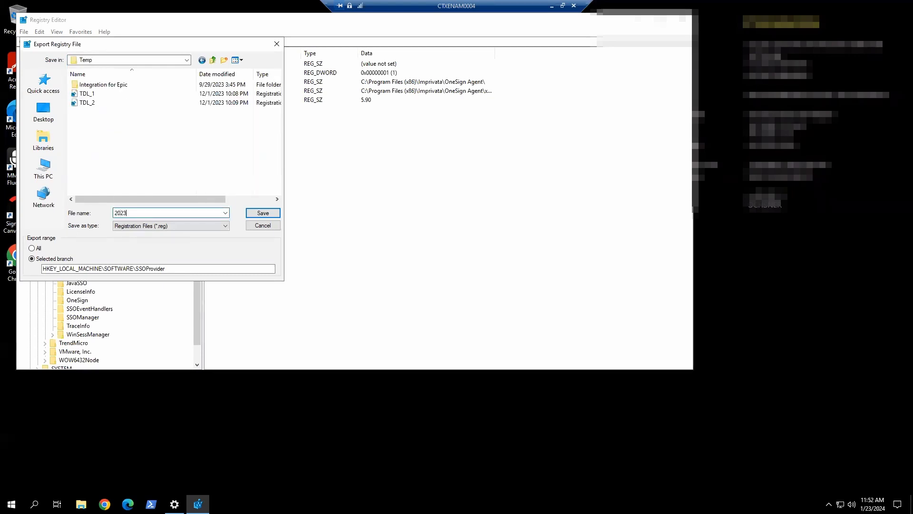
pyautogui.write('2024')
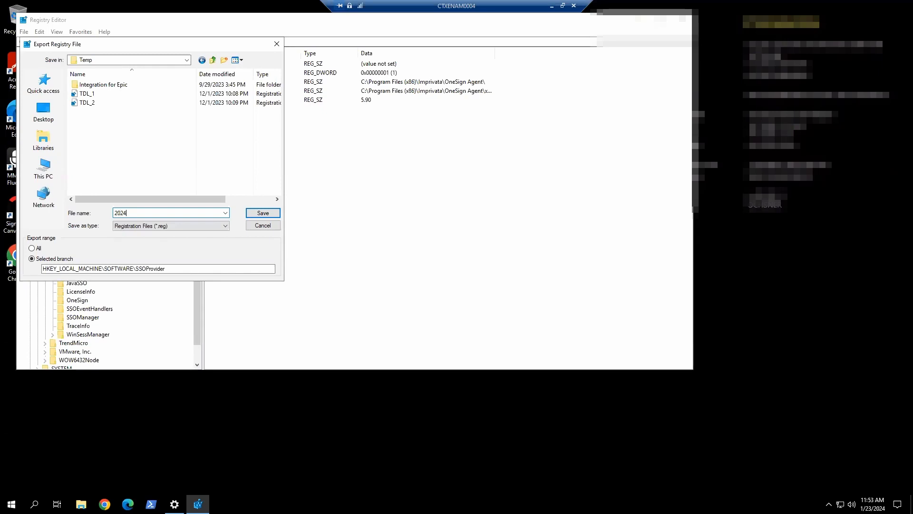
pyautogui.write('012')
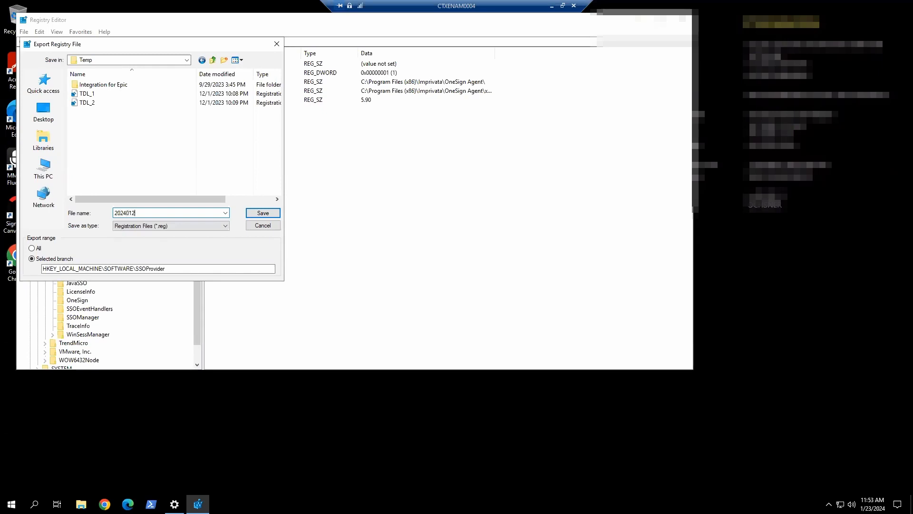
pyautogui.write('3_')
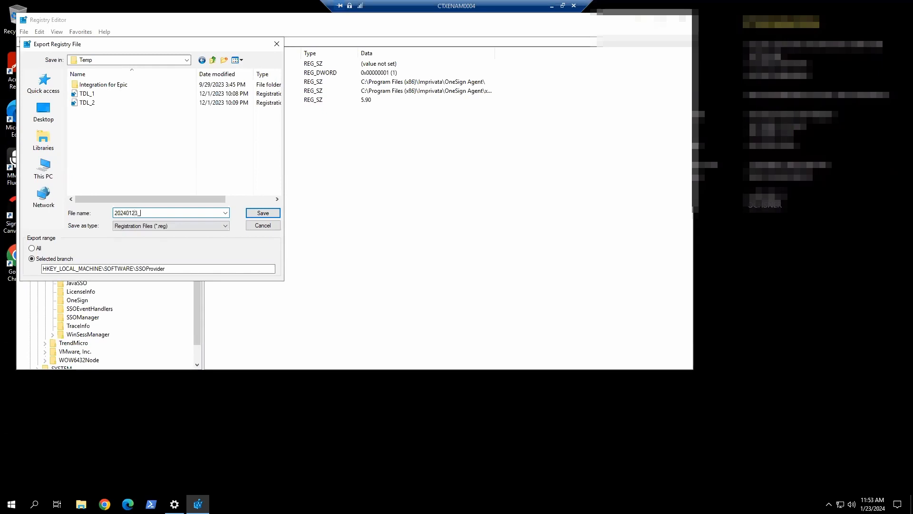
pyautogui.write('SSOPro')
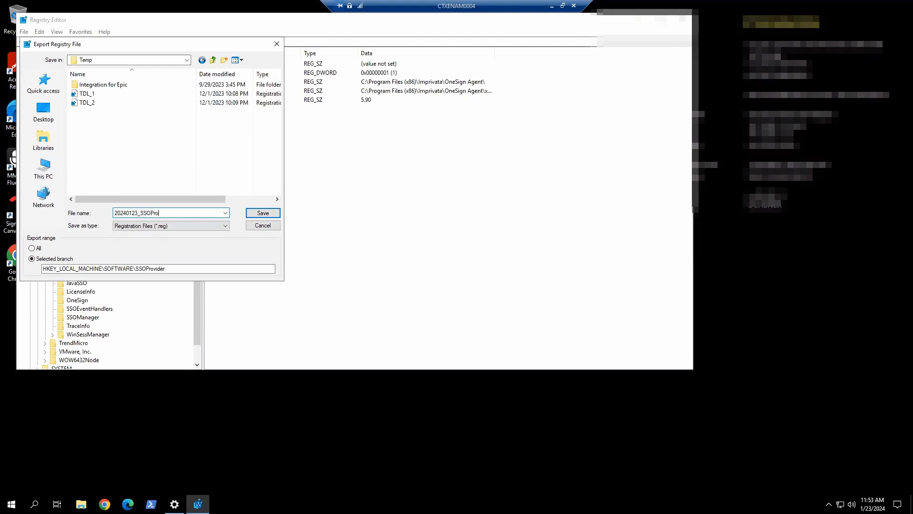
pyautogui.write('viderBackup')
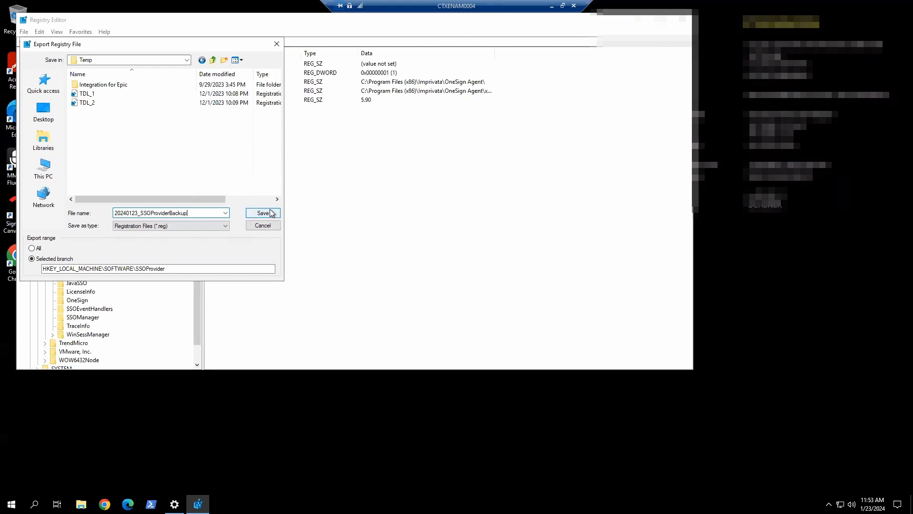
pyautogui.click(262, 212)
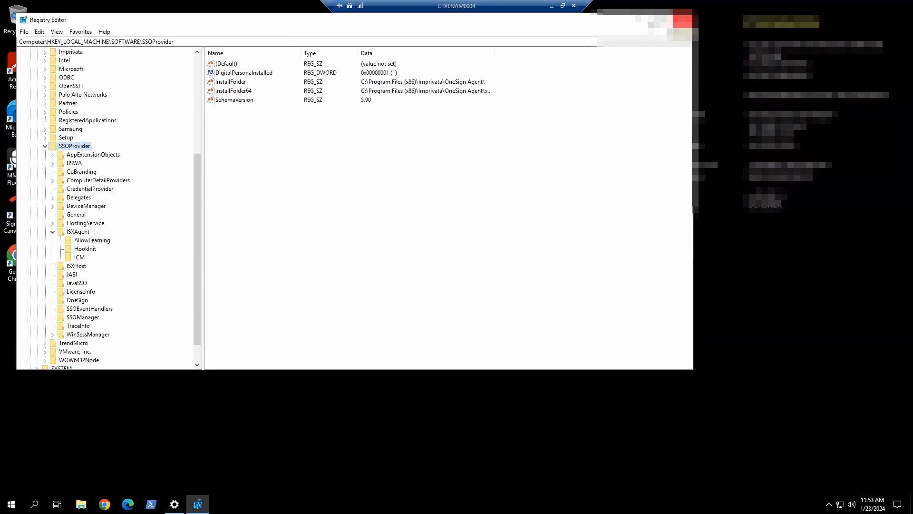
# Minimize Registry Editor and open the Cache (D:) drive in File Explorer
pyautogui.click(573, 5)
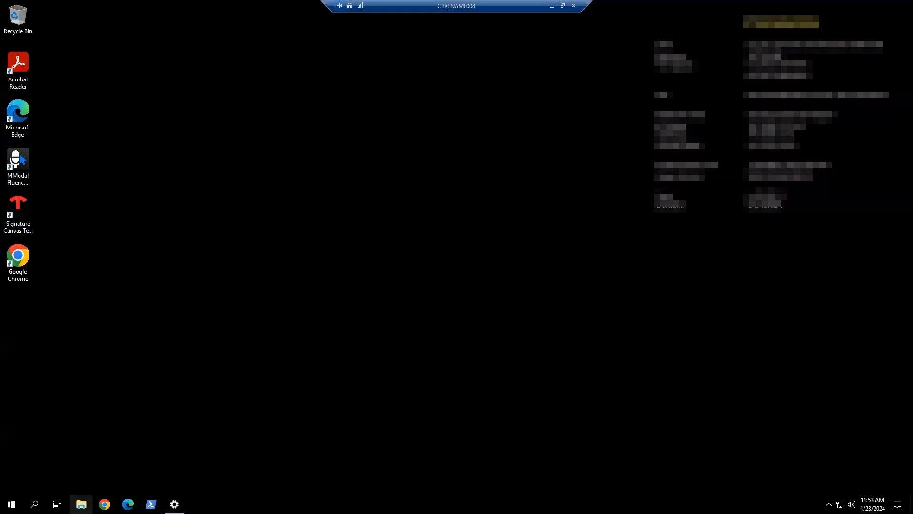
pyautogui.click(80, 504)
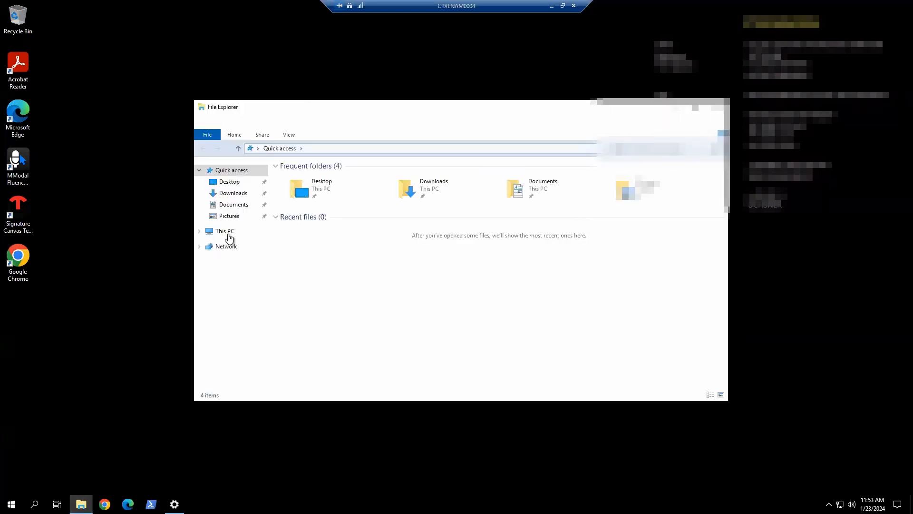
pyautogui.click(225, 231)
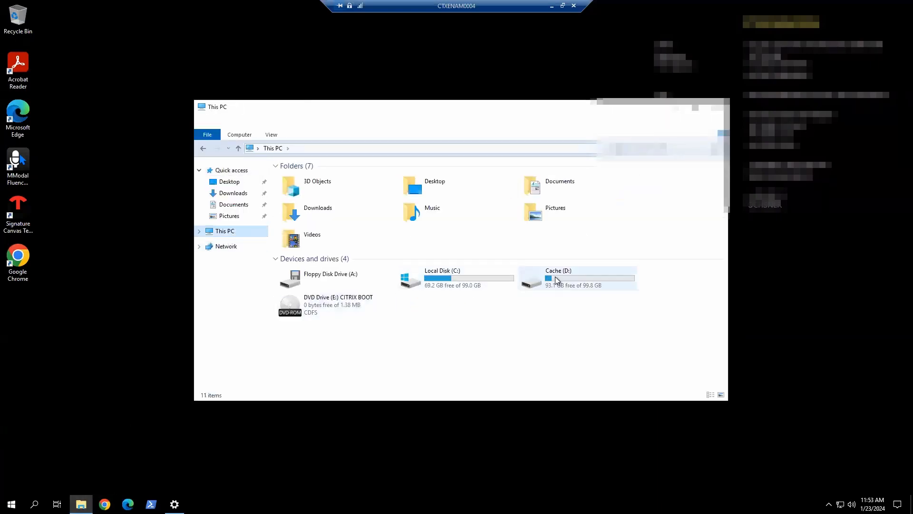
pyautogui.doubleClick(558, 278)
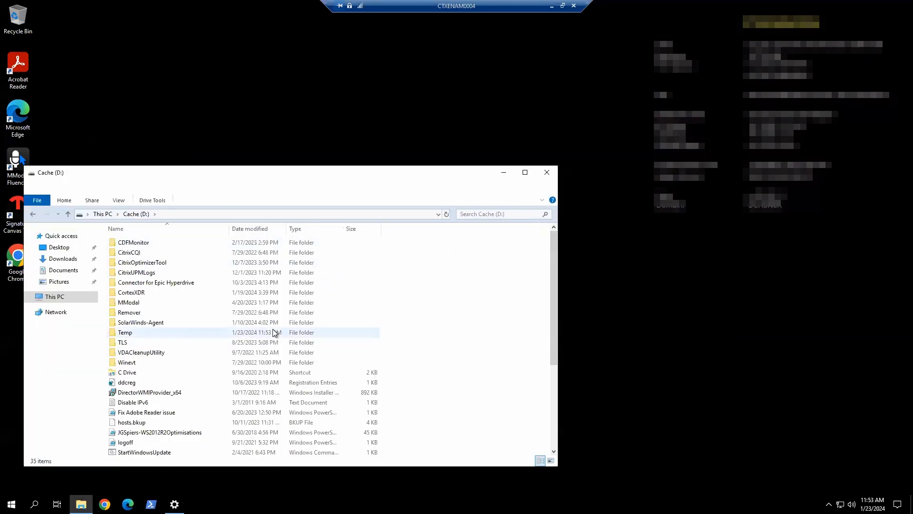
pyautogui.scroll(-3)
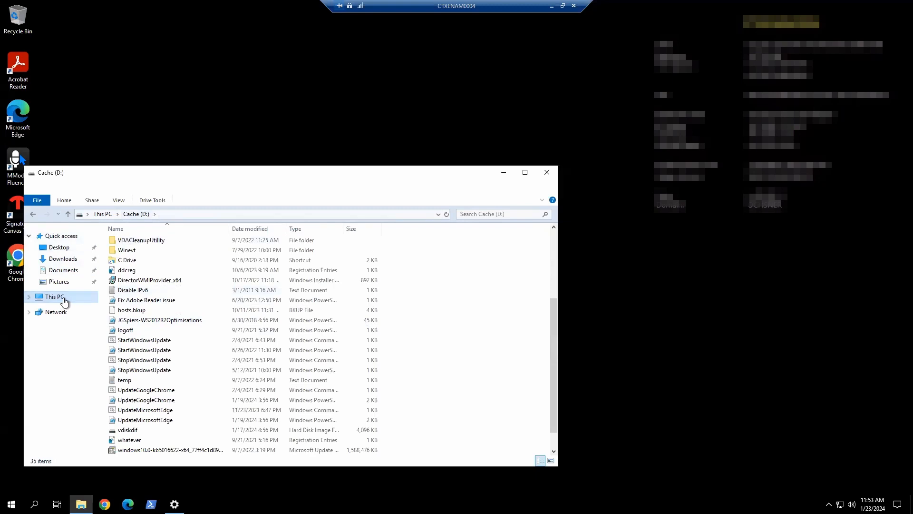
# Copy the agent installer, 23.11.5054 connector setup and batch file from the share into D:\Temp
pyautogui.rightClick(54, 297)
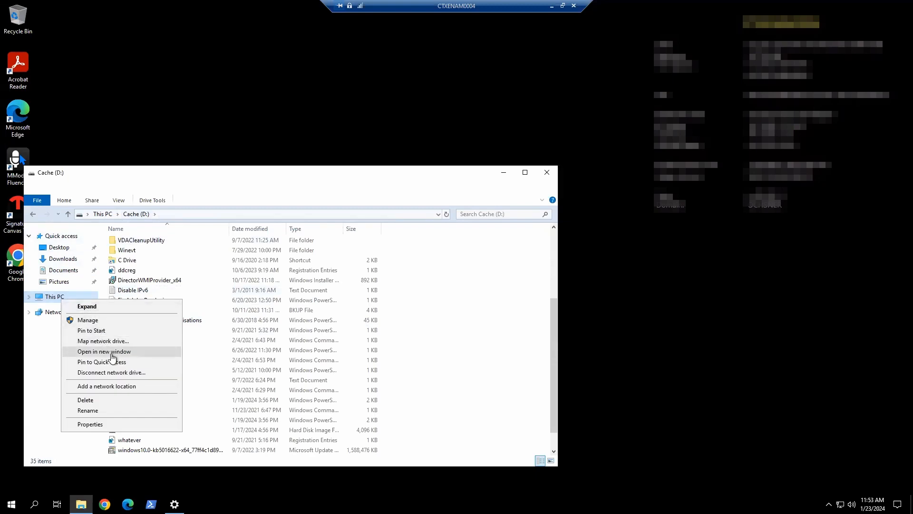
pyautogui.click(104, 351)
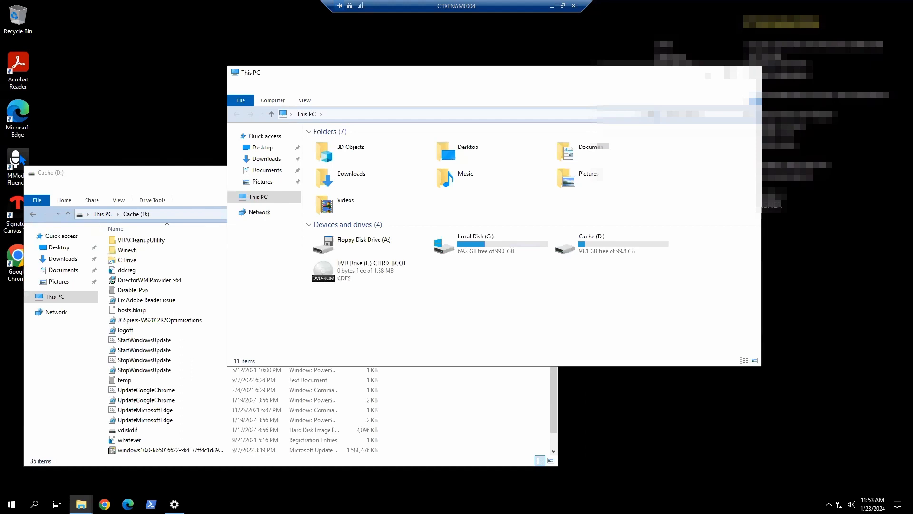
pyautogui.moveTo(476, 98)
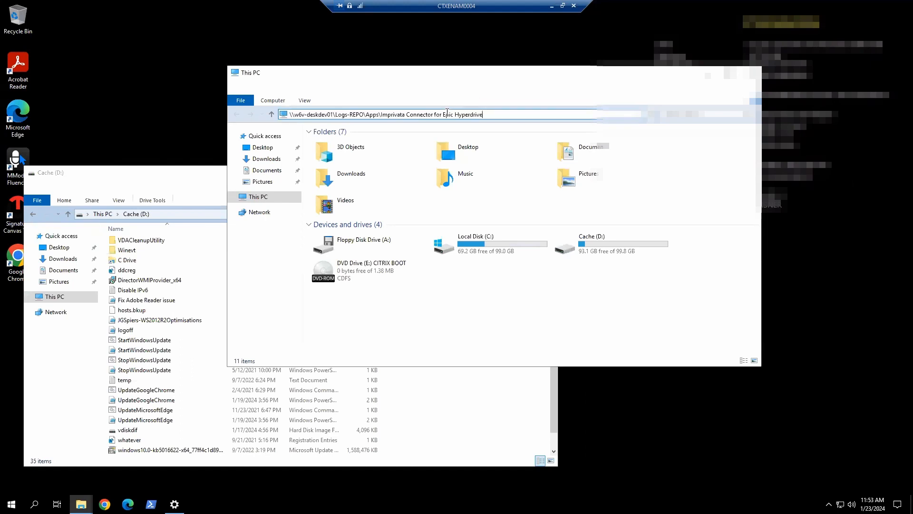
pyautogui.press('Return')
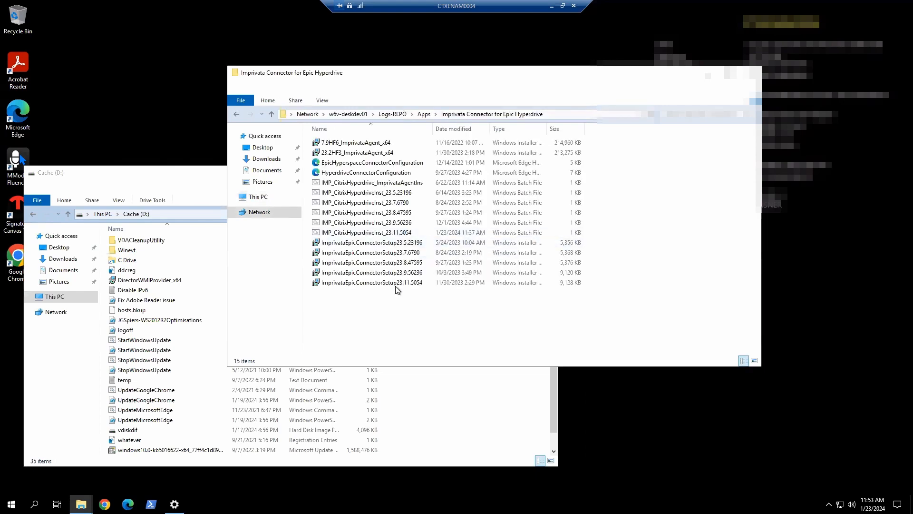
pyautogui.click(370, 282)
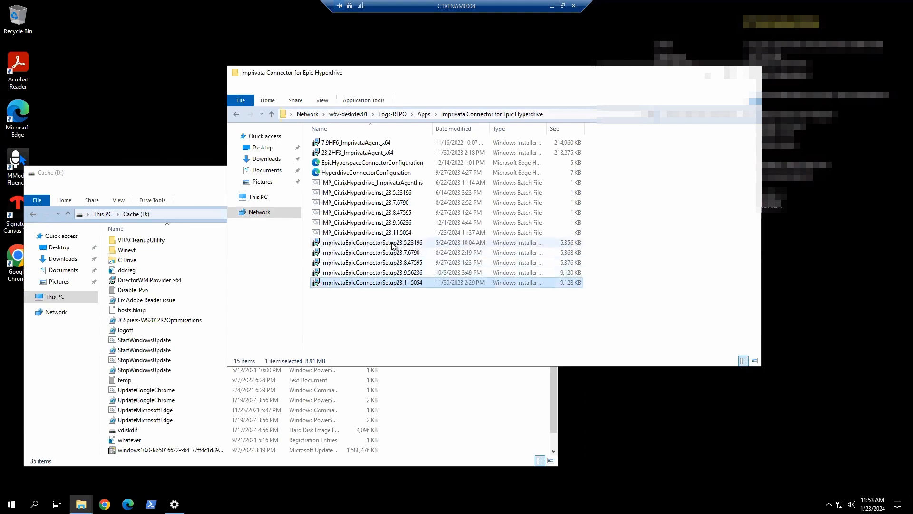
pyautogui.click(364, 231)
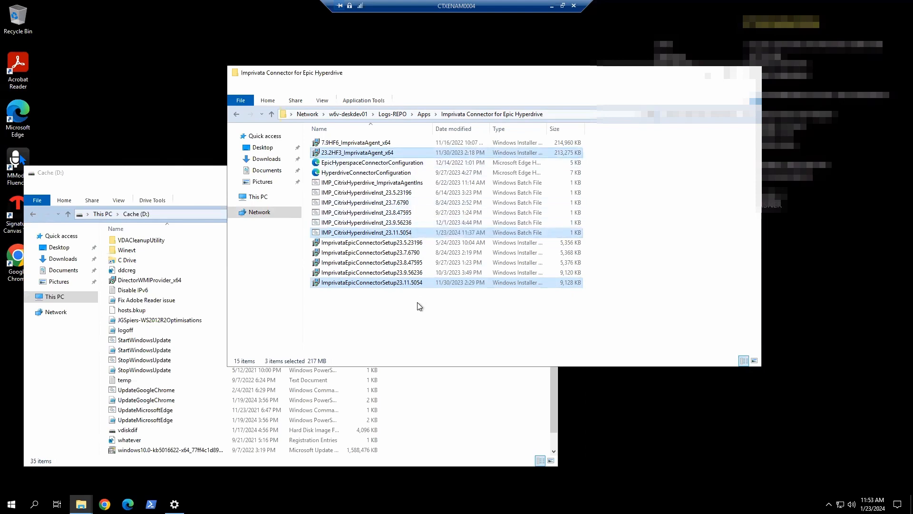
pyautogui.moveTo(460, 418)
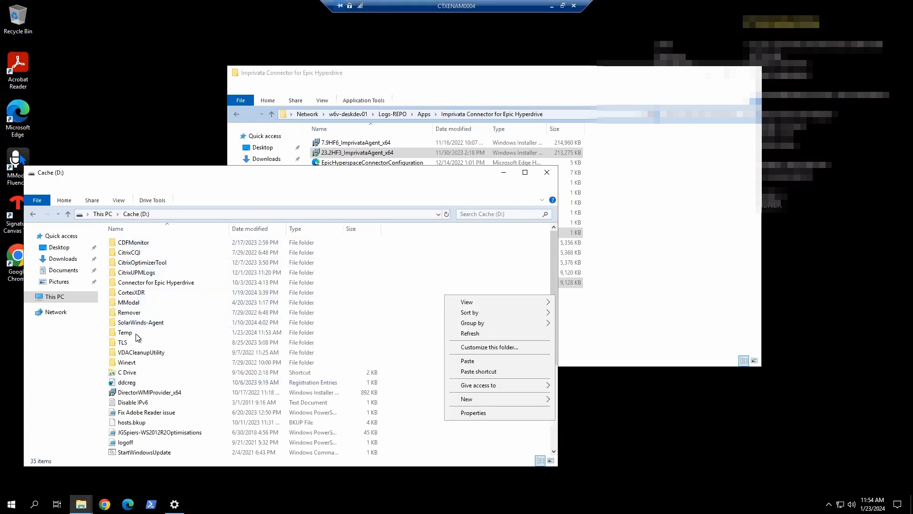
pyautogui.doubleClick(125, 332)
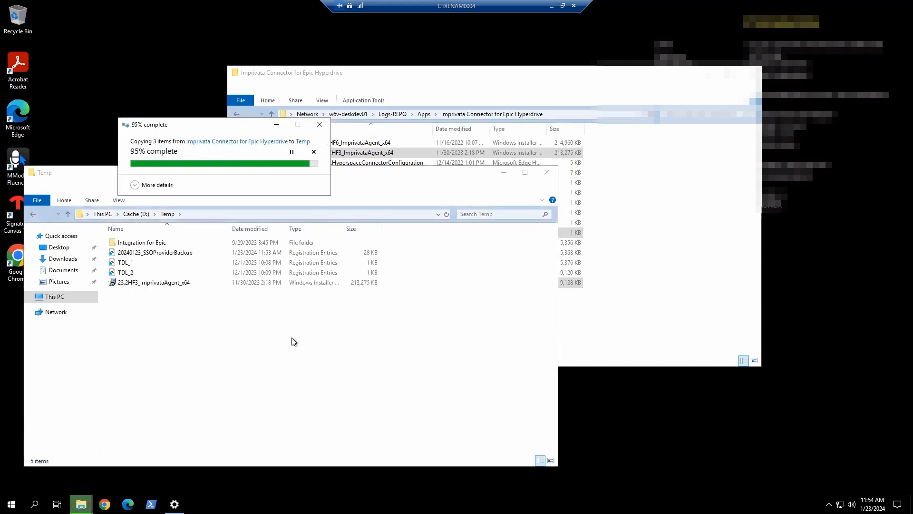
pyautogui.rightClick(162, 272)
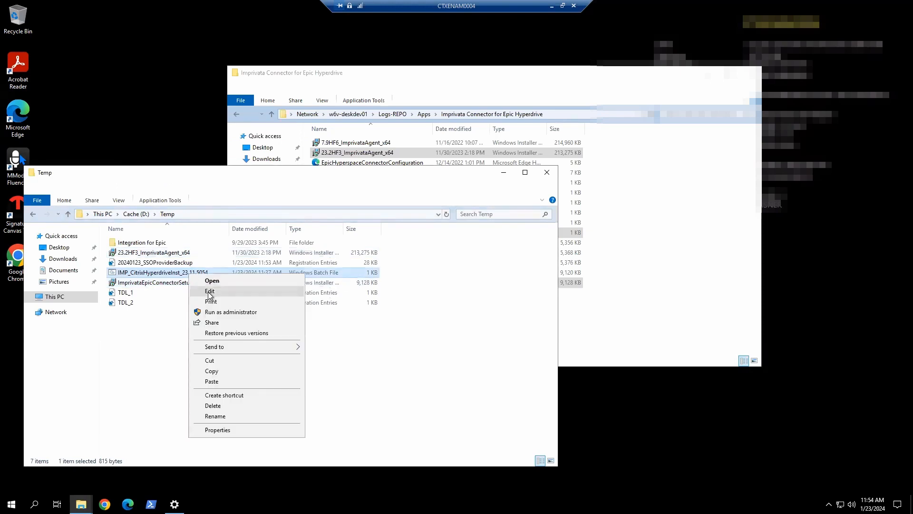
pyautogui.click(209, 290)
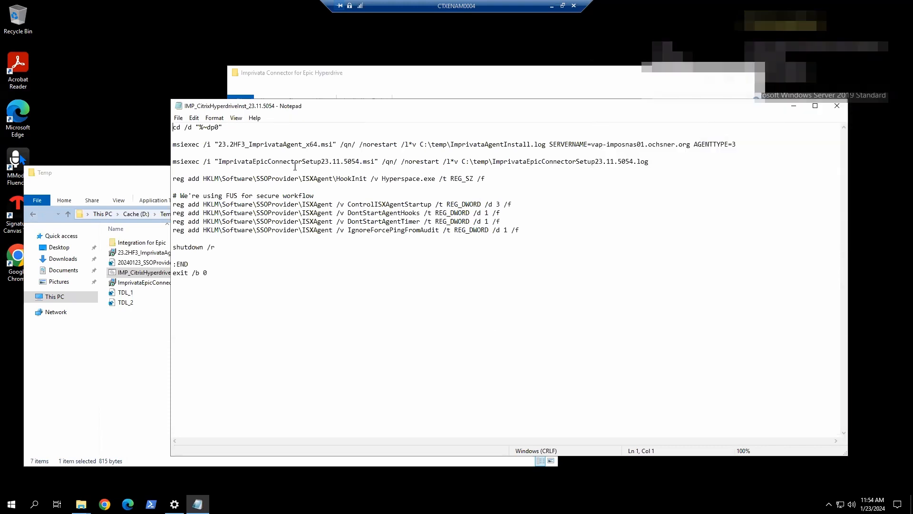
pyautogui.doubleClick(341, 161)
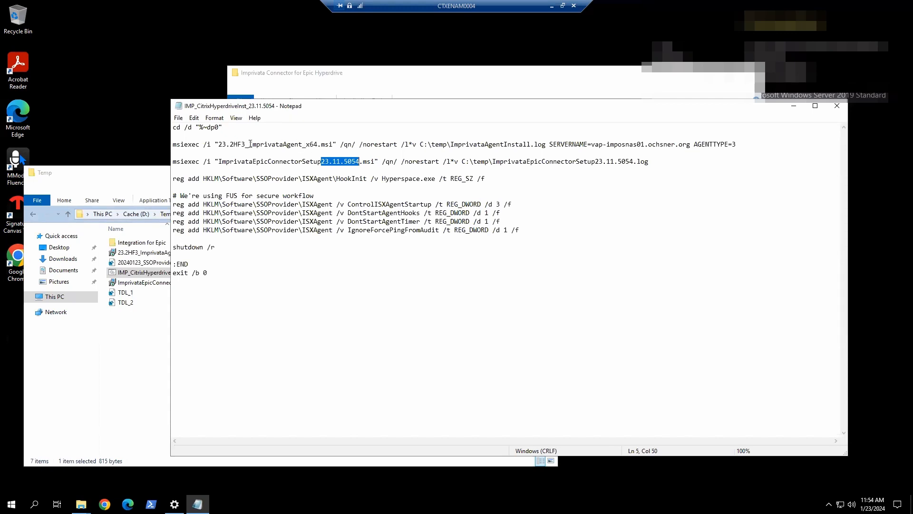
pyautogui.doubleClick(232, 144)
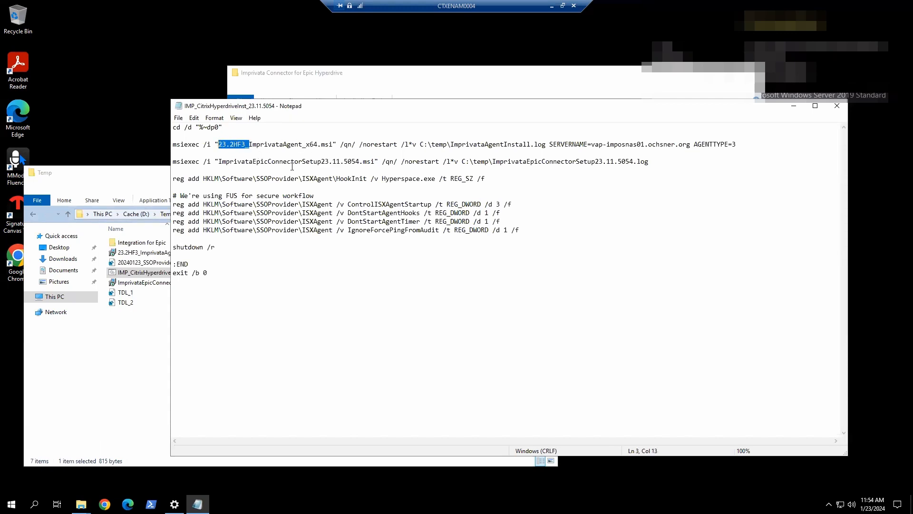
pyautogui.doubleClick(585, 161)
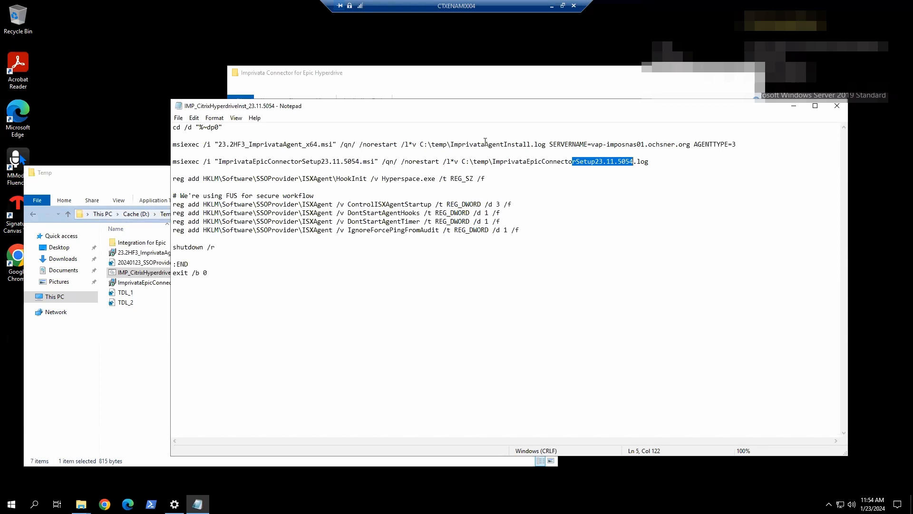
pyautogui.doubleClick(499, 143)
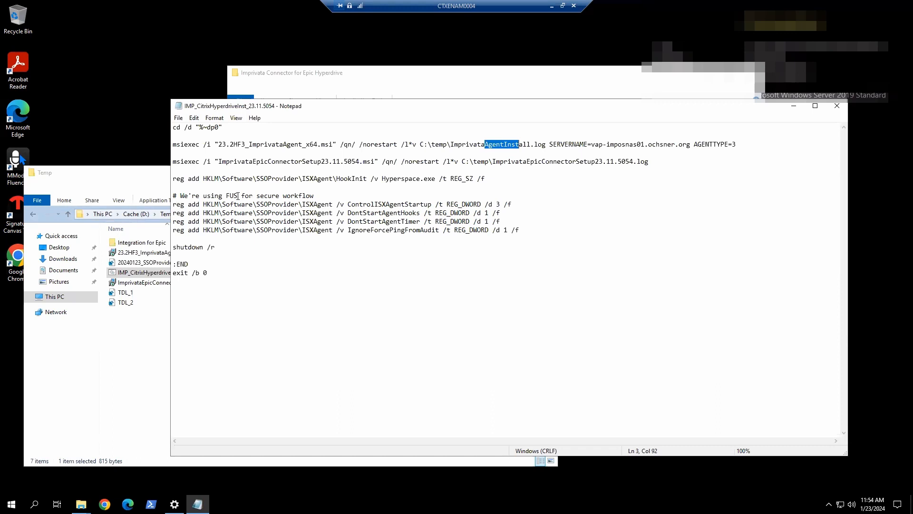
pyautogui.moveTo(314, 215)
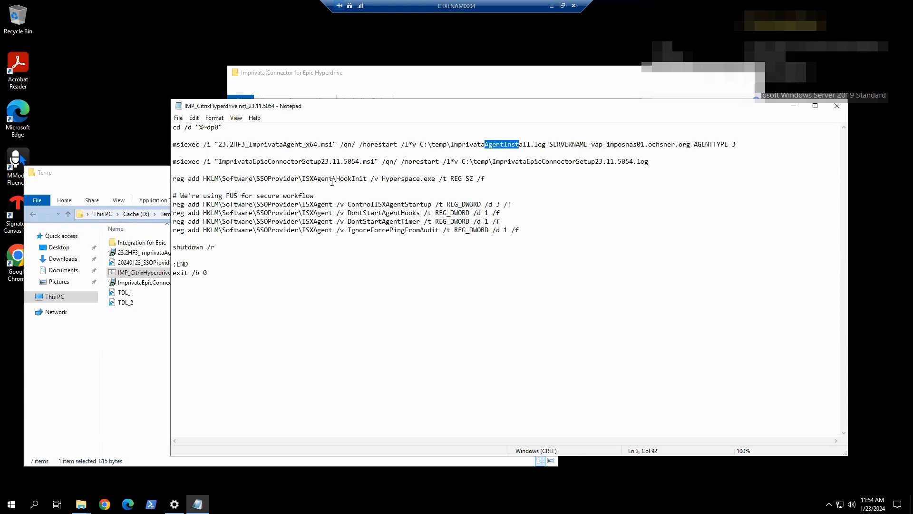
pyautogui.moveTo(429, 179)
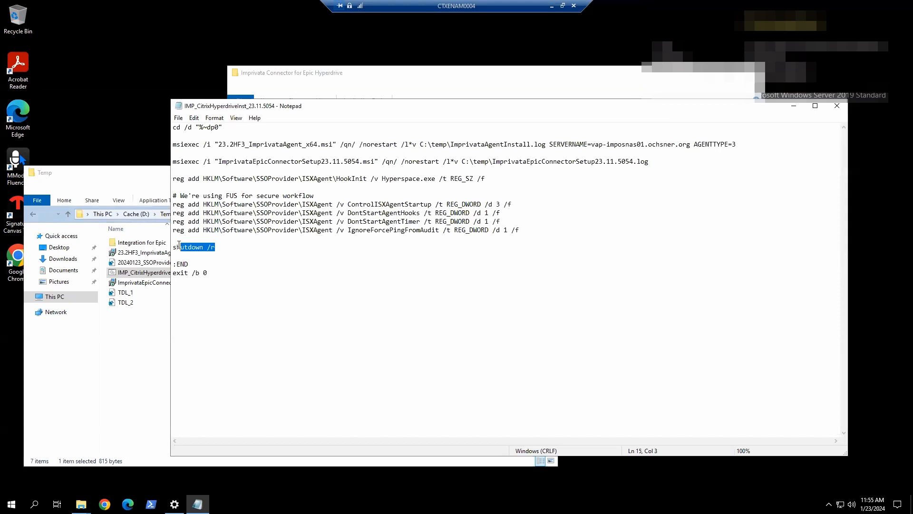
pyautogui.moveTo(477, 246)
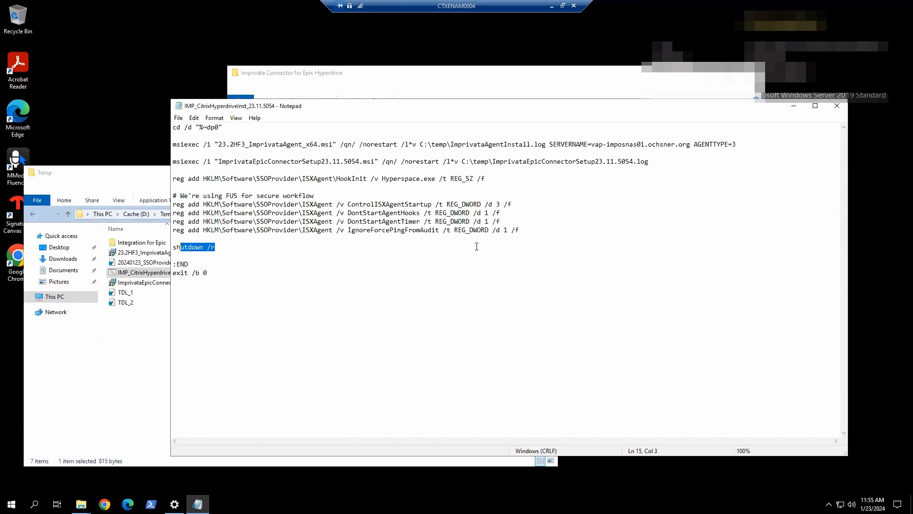
pyautogui.moveTo(835, 116)
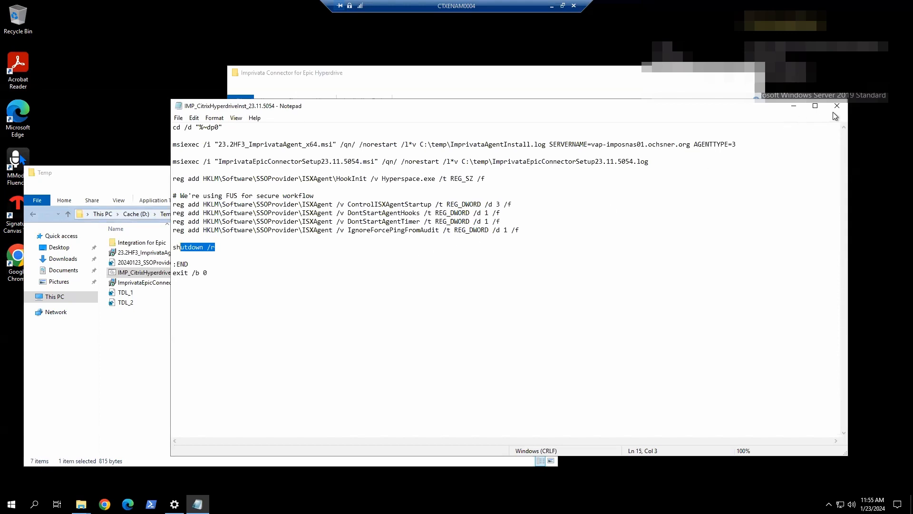
pyautogui.click(836, 106)
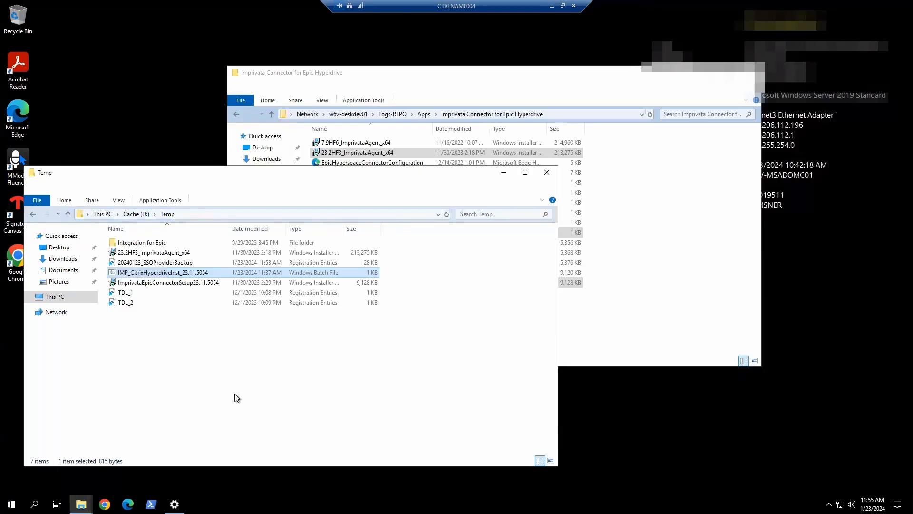
# Open an administrator Command Prompt and change its directory to D:\Temp
pyautogui.click(10, 504)
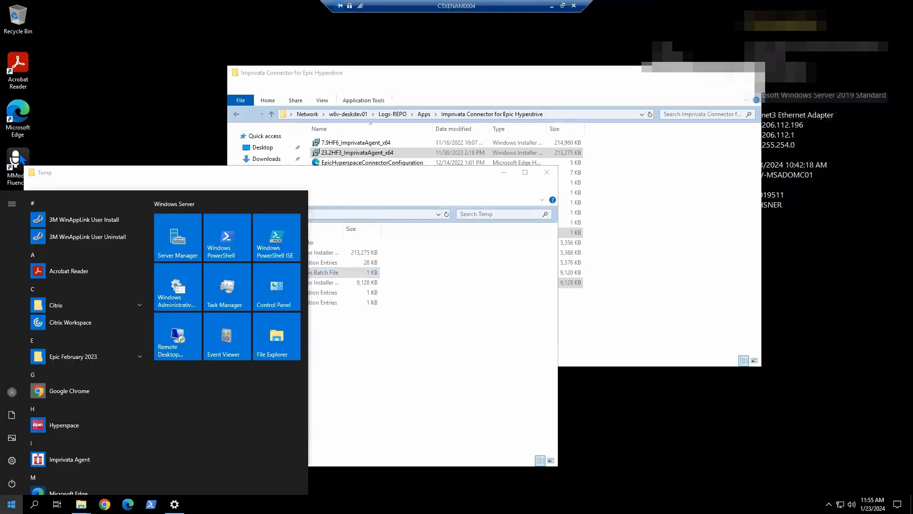
pyautogui.write('cmd')
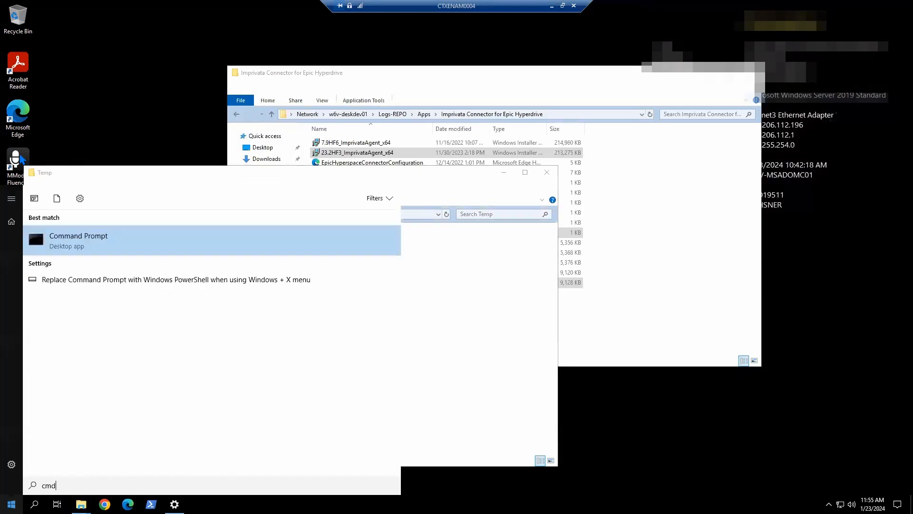
pyautogui.rightClick(78, 239)
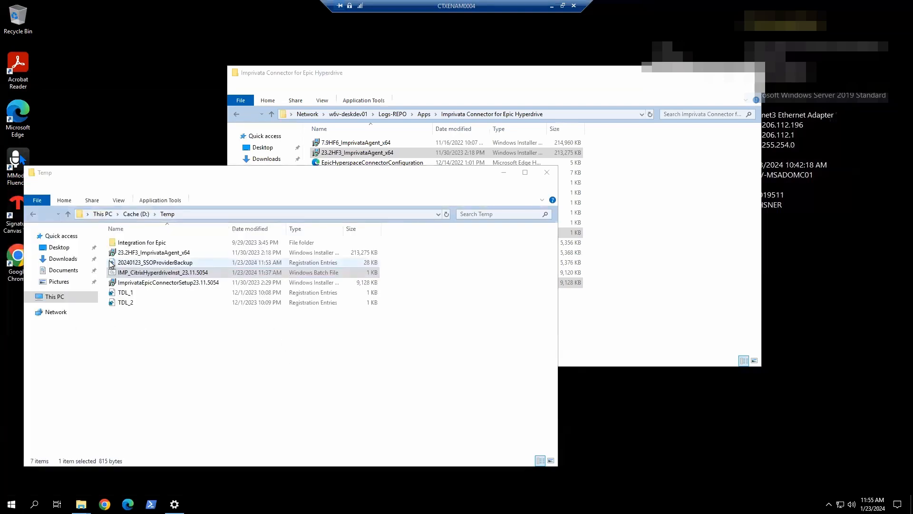
pyautogui.doubleClick(162, 272)
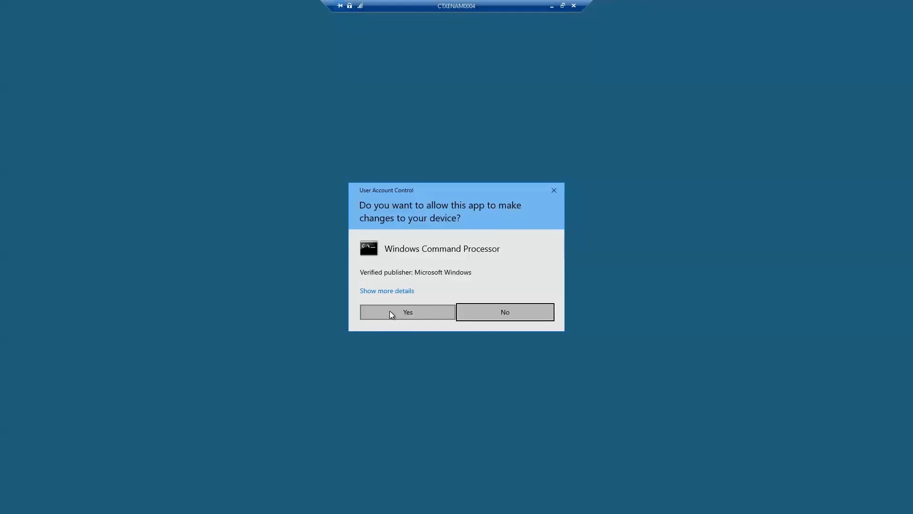
pyautogui.click(407, 312)
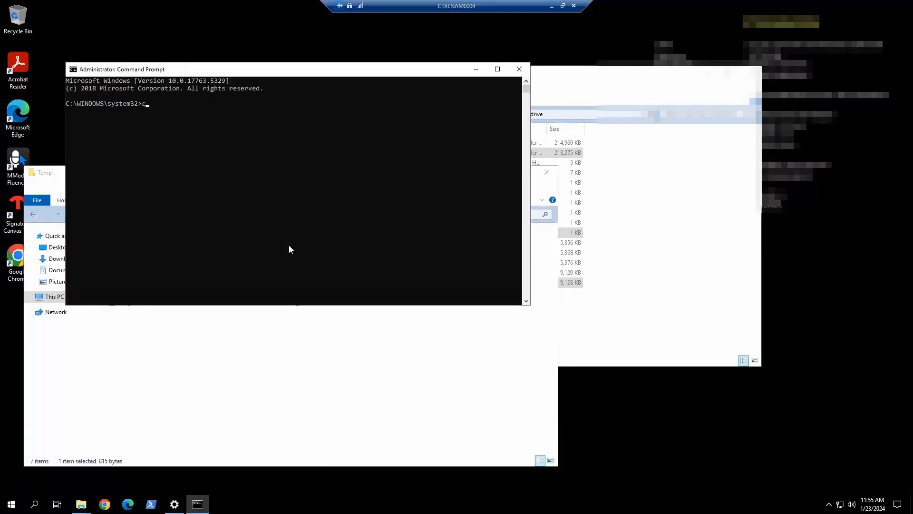
pyautogui.write('d d:\\tem')
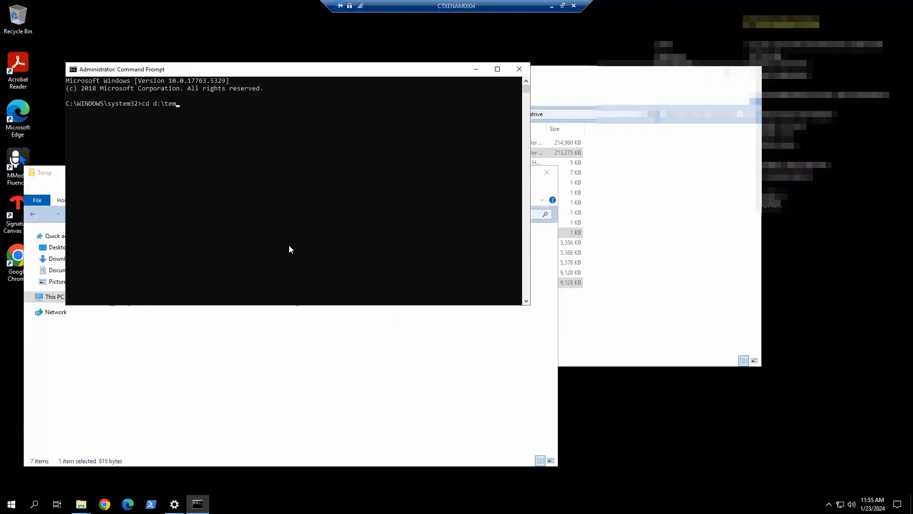
pyautogui.press('Return')
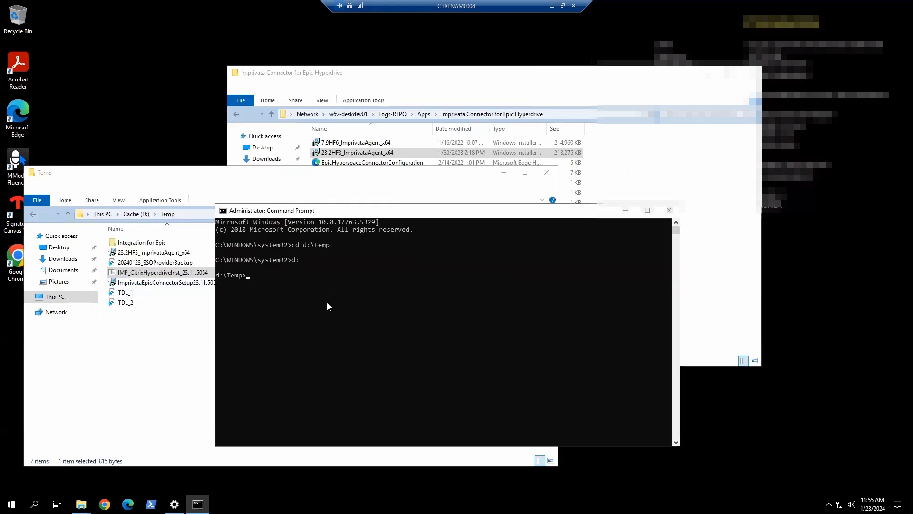
# Run the msiexec installs and ISXAgent reg add commands, restart, and dismiss the sign-out notice
pyautogui.write('i')
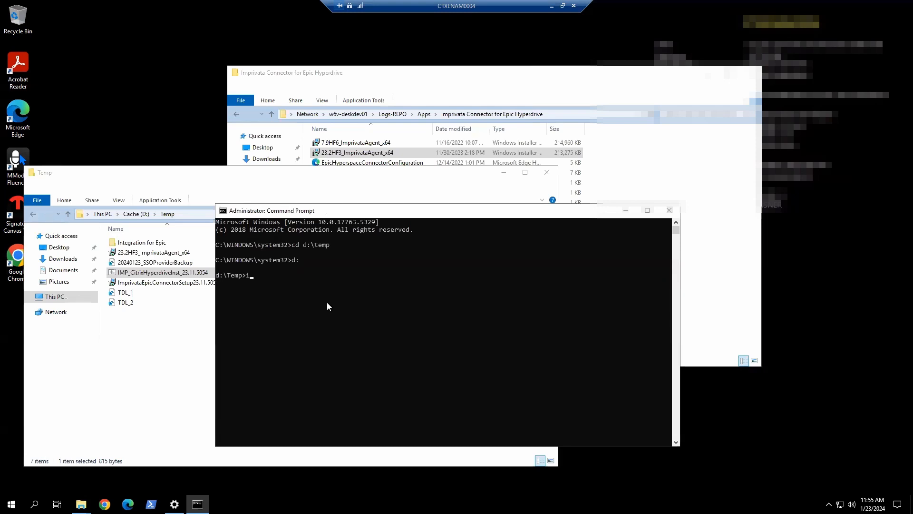
pyautogui.write('mp')
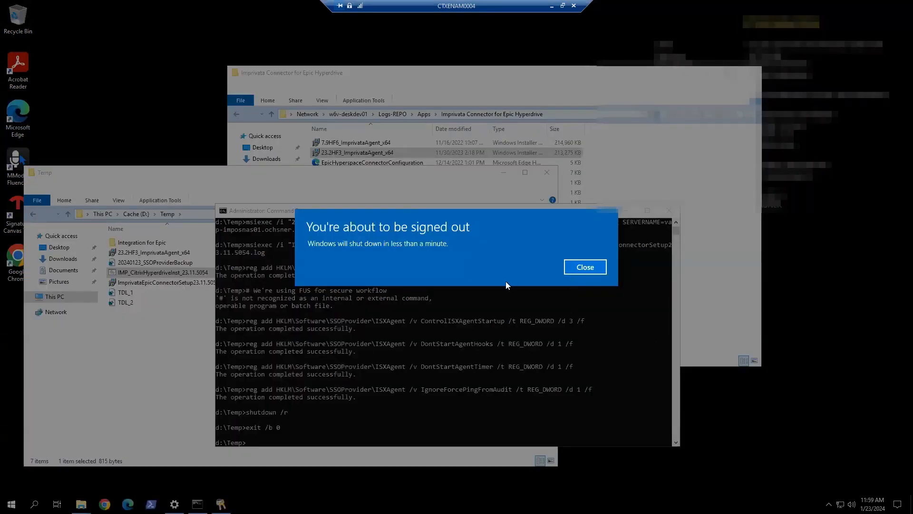
pyautogui.moveTo(513, 283)
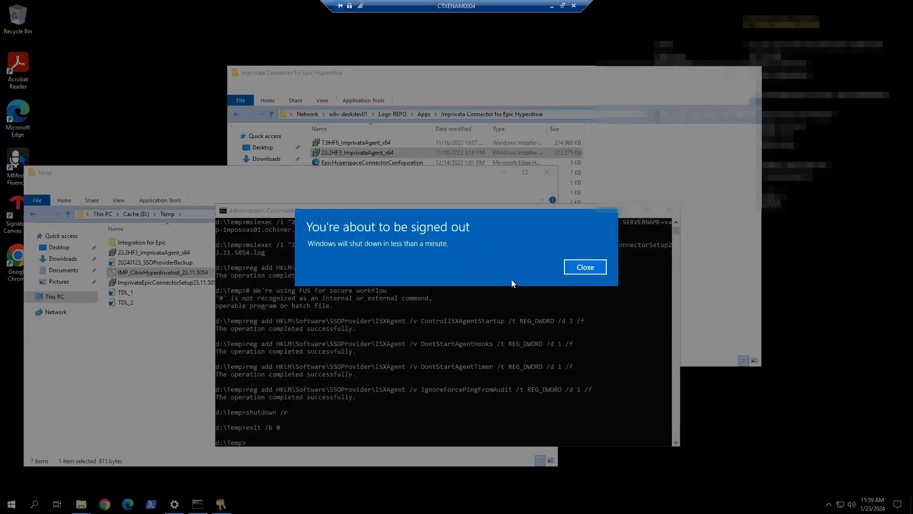
pyautogui.moveTo(585, 266)
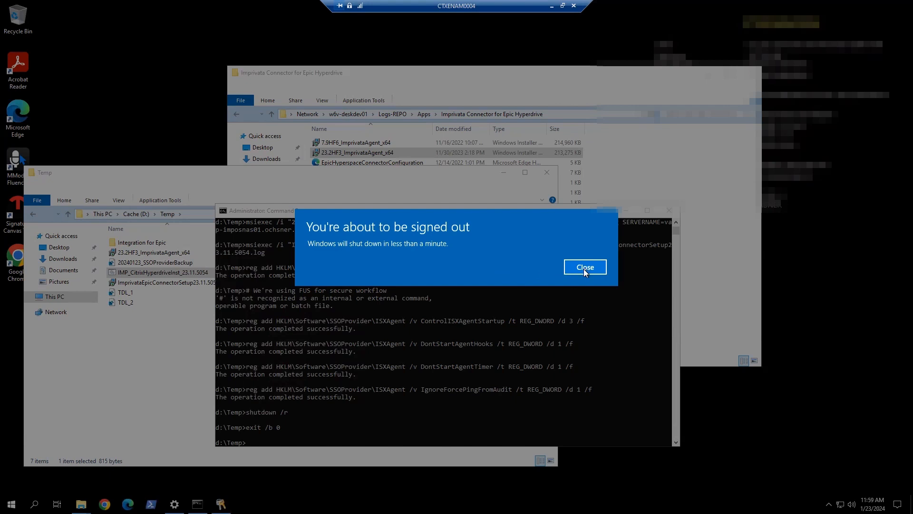
pyautogui.click(585, 267)
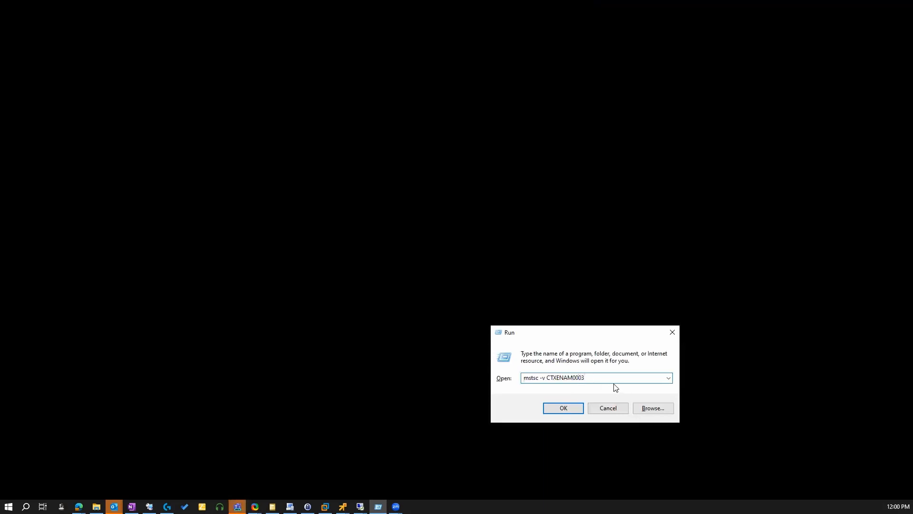
# Connect to CTXENAM0003 by Remote Desktop, signing in with a different account
pyautogui.click(562, 408)
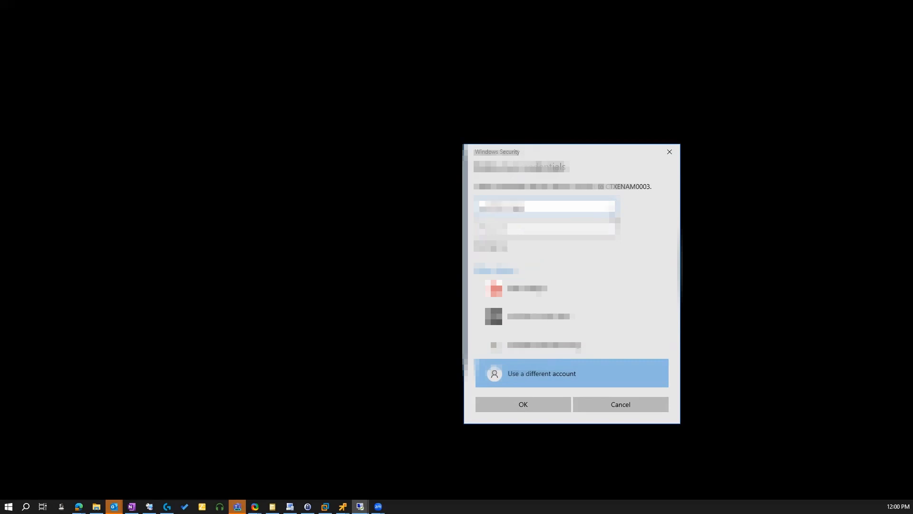
pyautogui.click(521, 405)
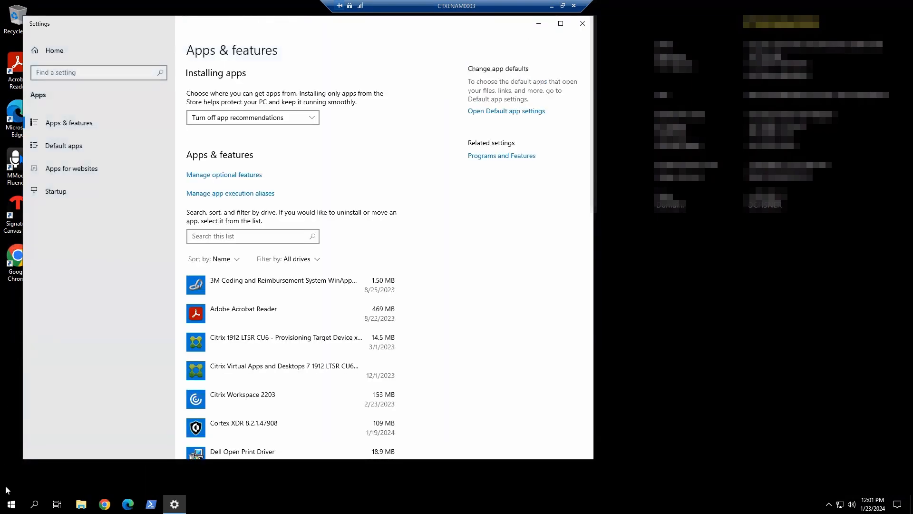
# Verify Imprivata Agent 23.2.003.28 and Epic Hyperdrive Connector 23.11.5054 in Apps & features
pyautogui.rightClick(10, 503)
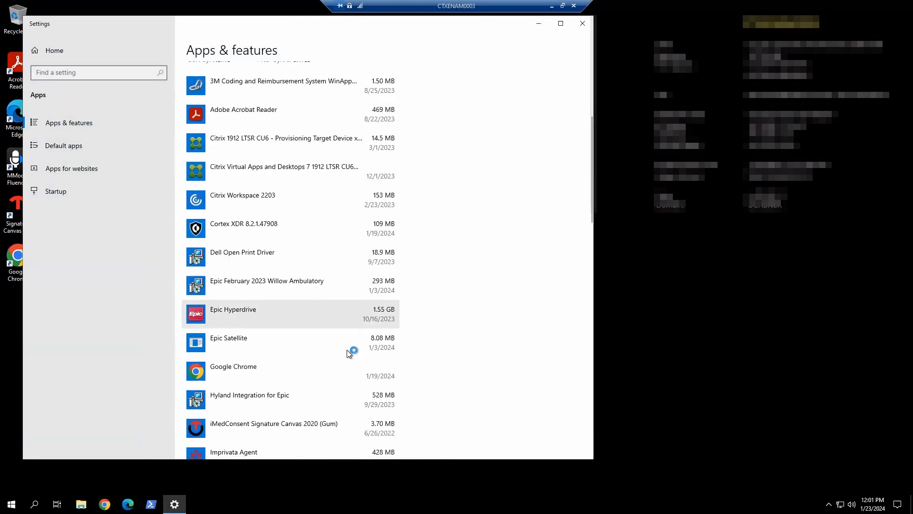
pyautogui.scroll(-3)
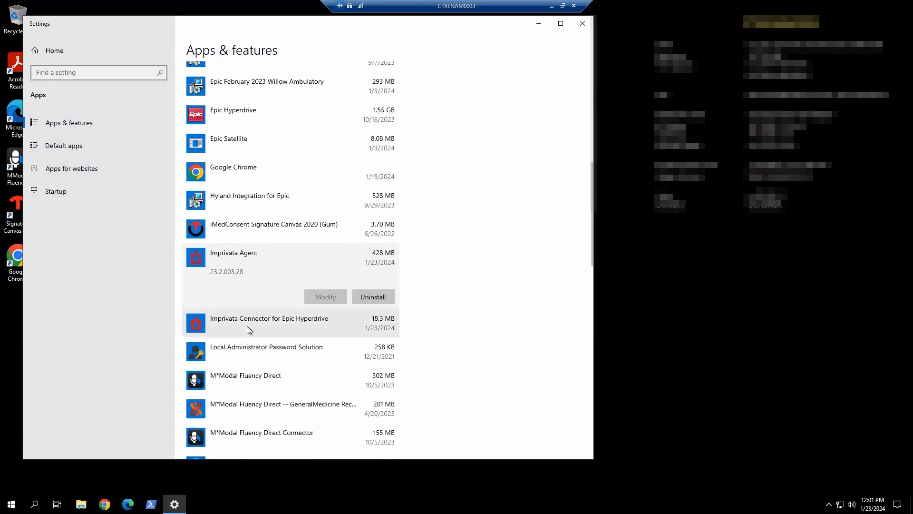
pyautogui.click(268, 323)
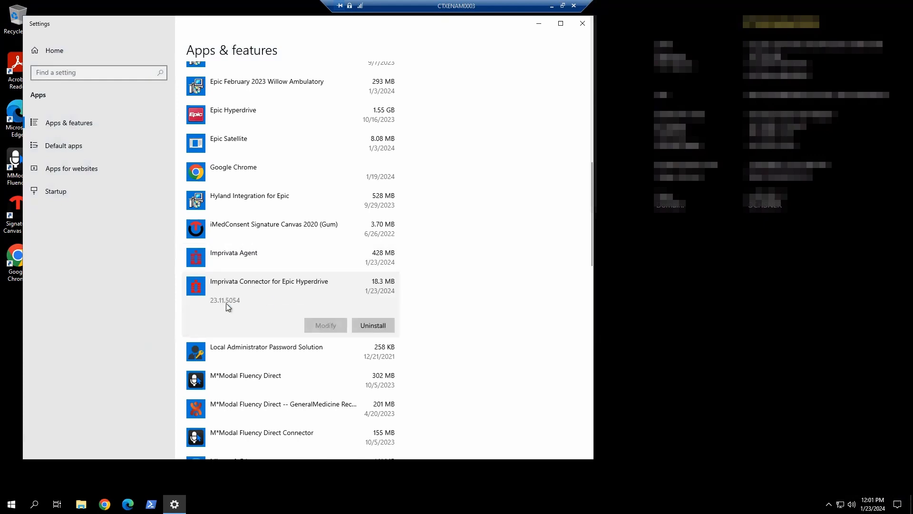
pyautogui.moveTo(307, 298)
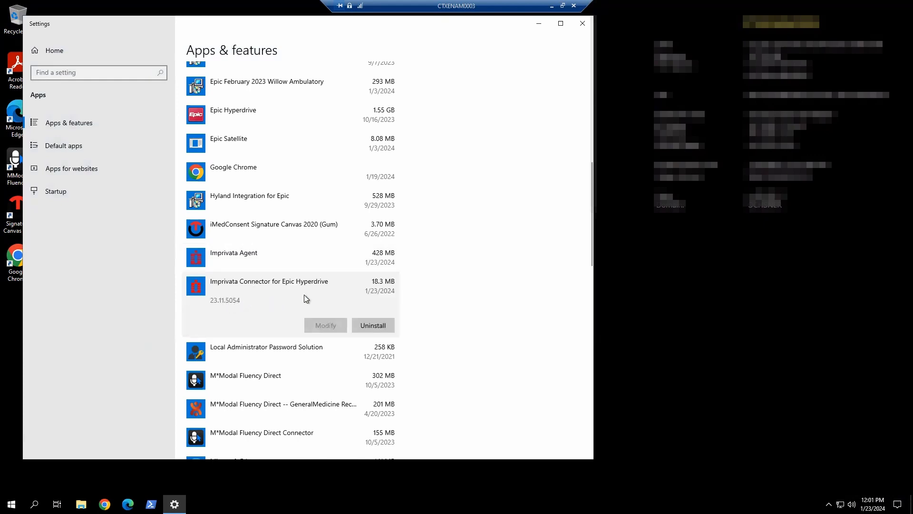
pyautogui.click(10, 504)
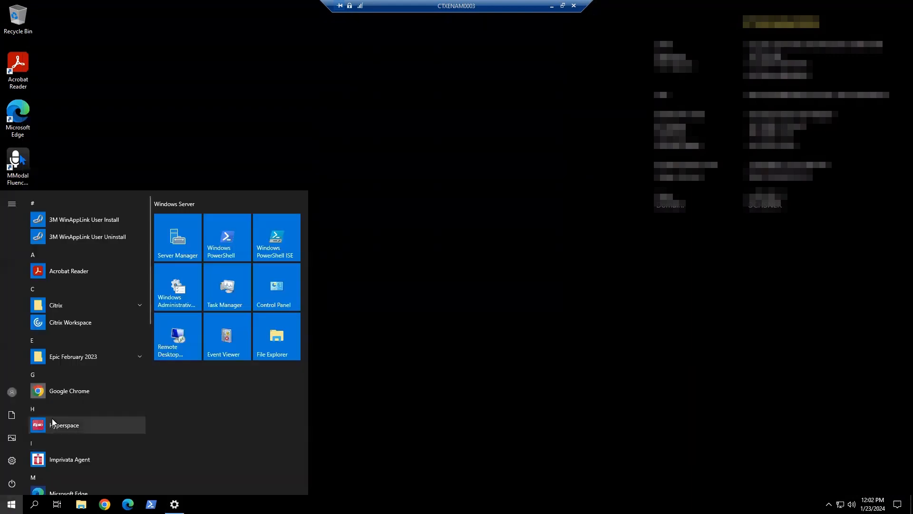
# Launch regedit and expand HKEY_LOCAL_MACHINE down to the SSOProvider key
pyautogui.write('reg')
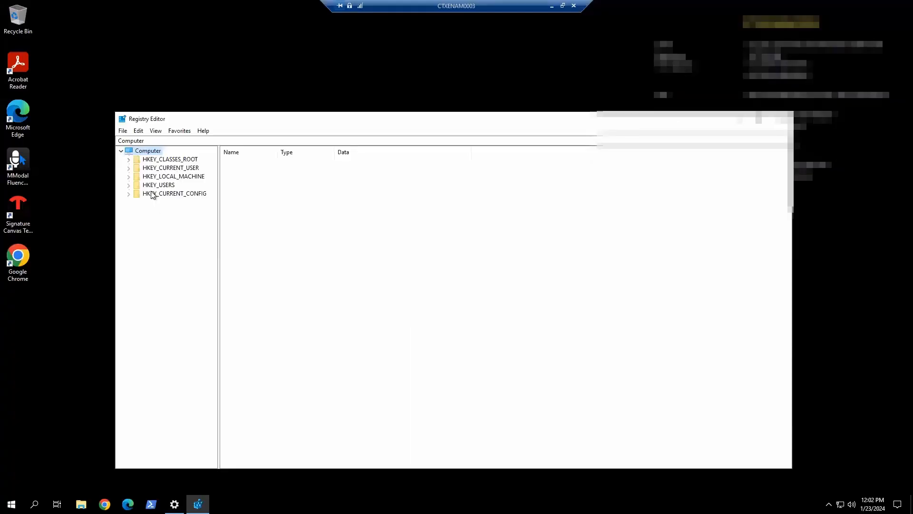
pyautogui.click(173, 176)
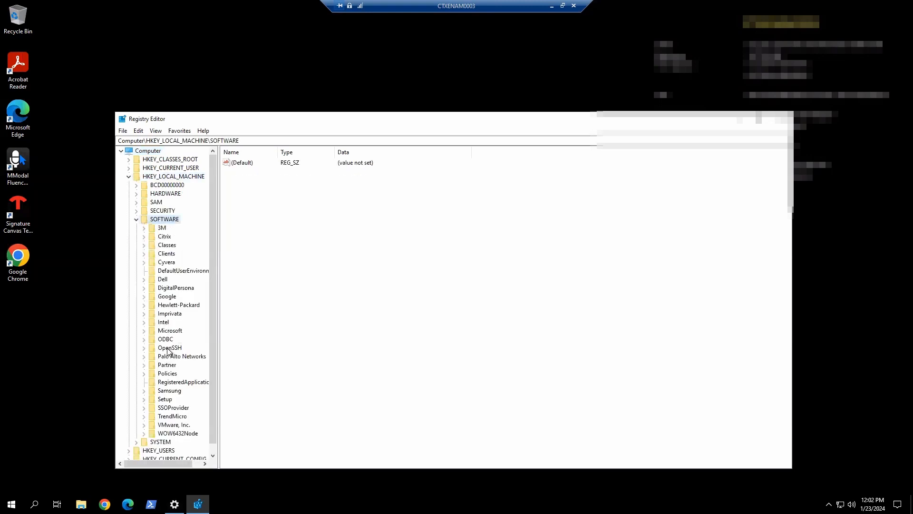
pyautogui.click(173, 407)
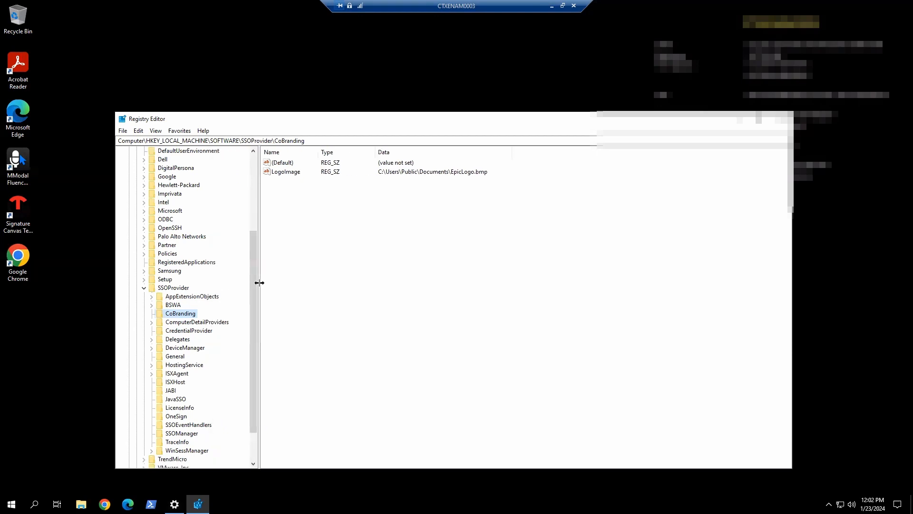
pyautogui.scroll(-3)
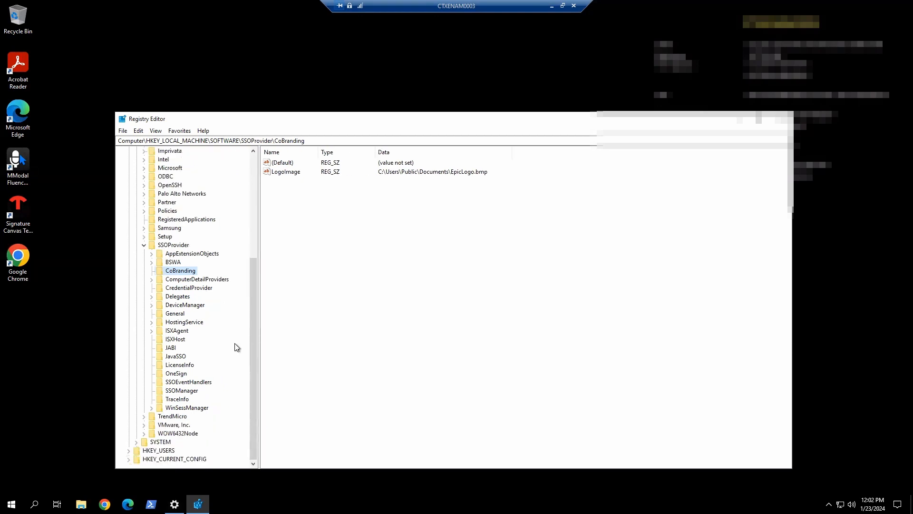
# Review DeviceManager and ISXAgent values, including ControlISXAgentStartup, Type and IPTXPrimServer, then close Registry Editor
pyautogui.click(185, 305)
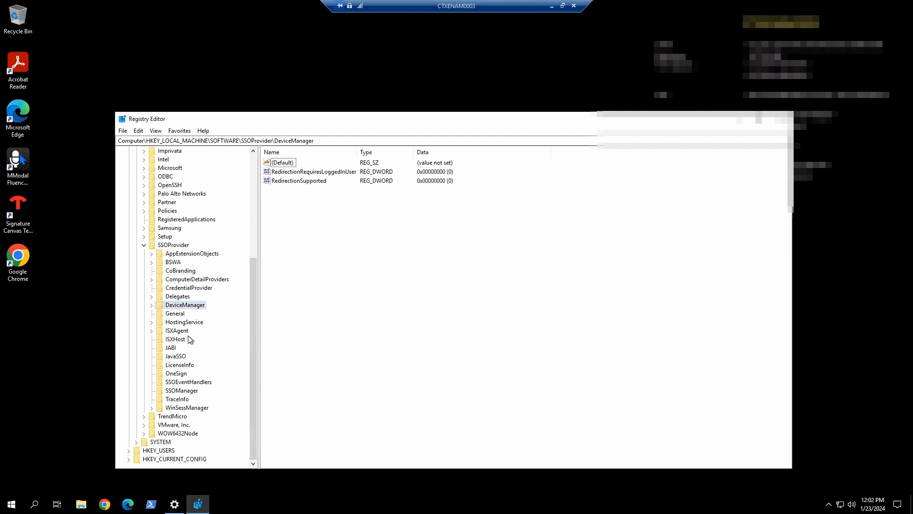
pyautogui.click(177, 330)
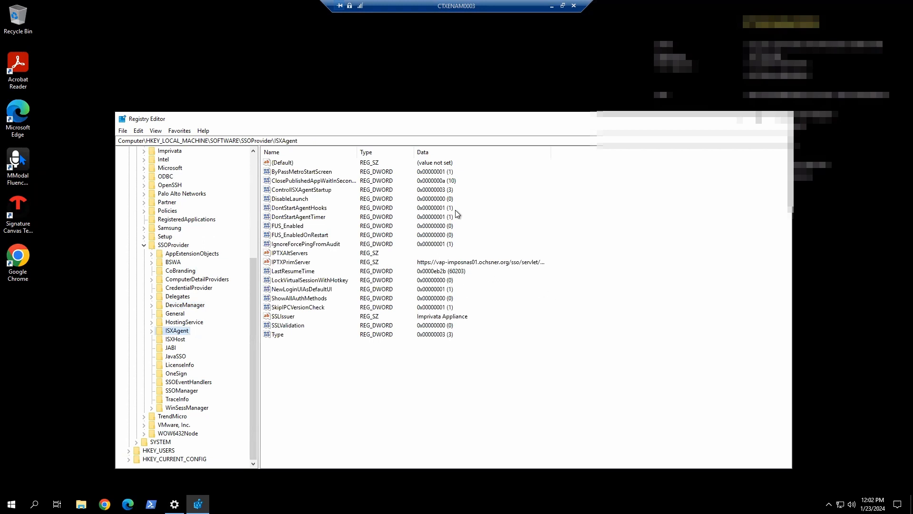
pyautogui.click(302, 190)
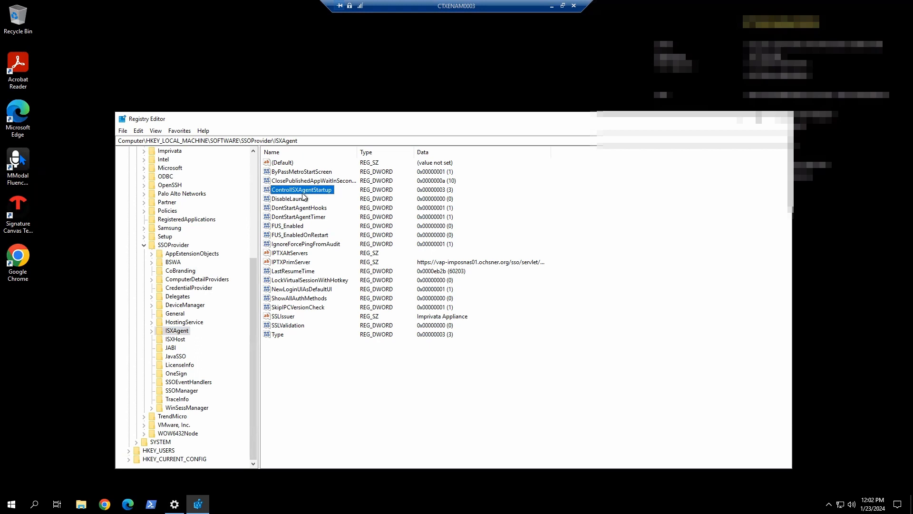
pyautogui.moveTo(454, 229)
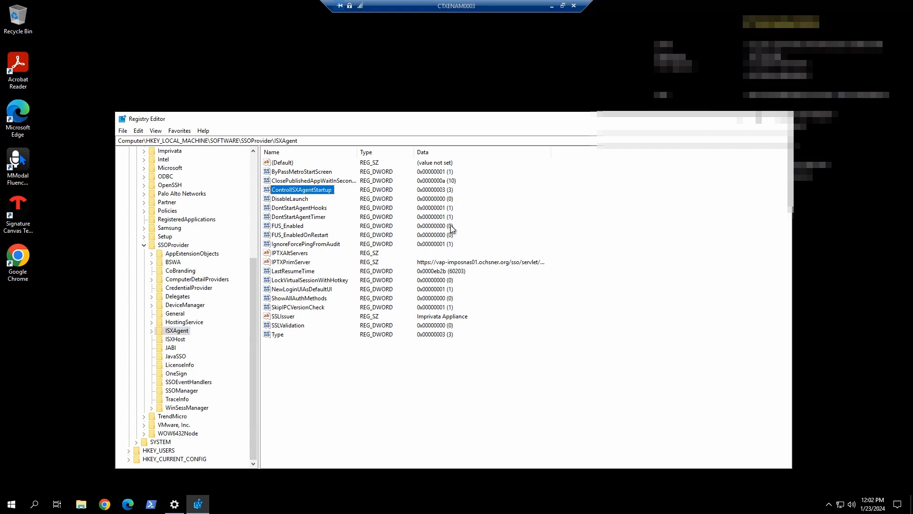
pyautogui.click(277, 334)
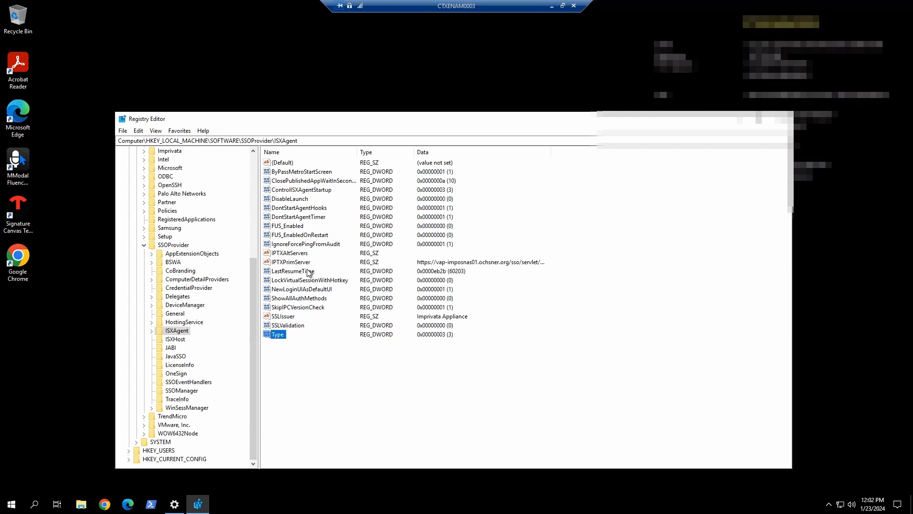
pyautogui.click(290, 261)
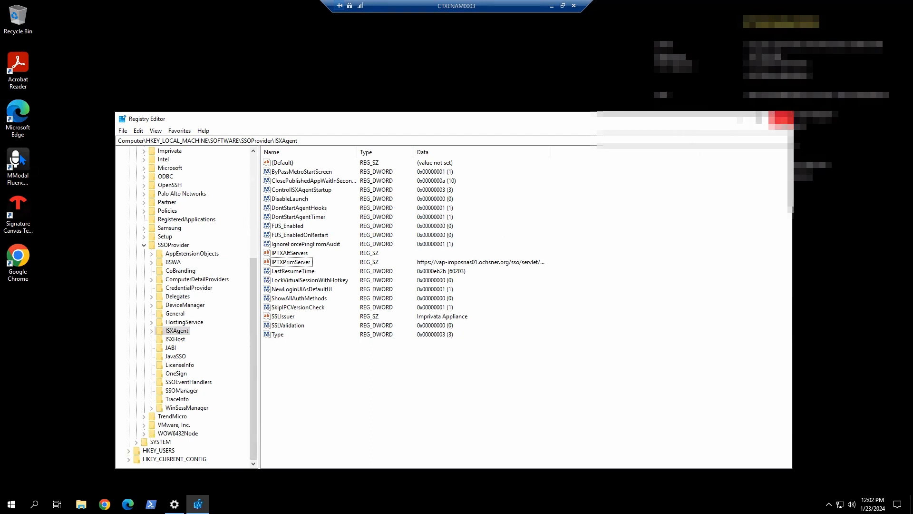
pyautogui.click(574, 5)
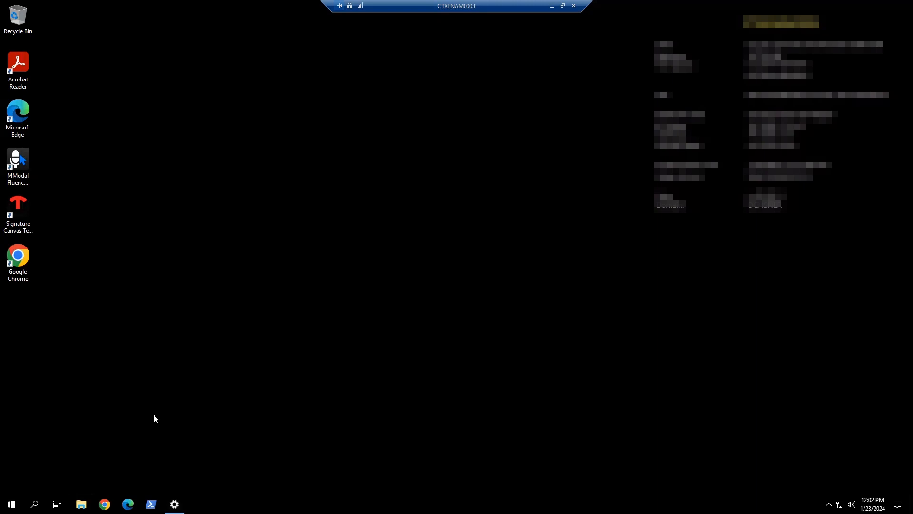
# Browse Program Files\Imprivata\Endpoint Agent\Epic Connector and check DLL versions like impr_secret_pin.dll
pyautogui.click(80, 504)
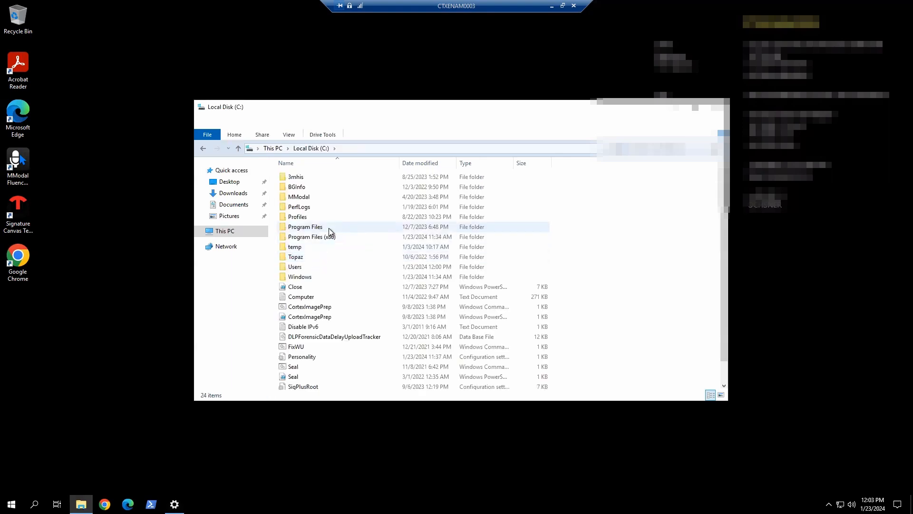
pyautogui.doubleClick(306, 226)
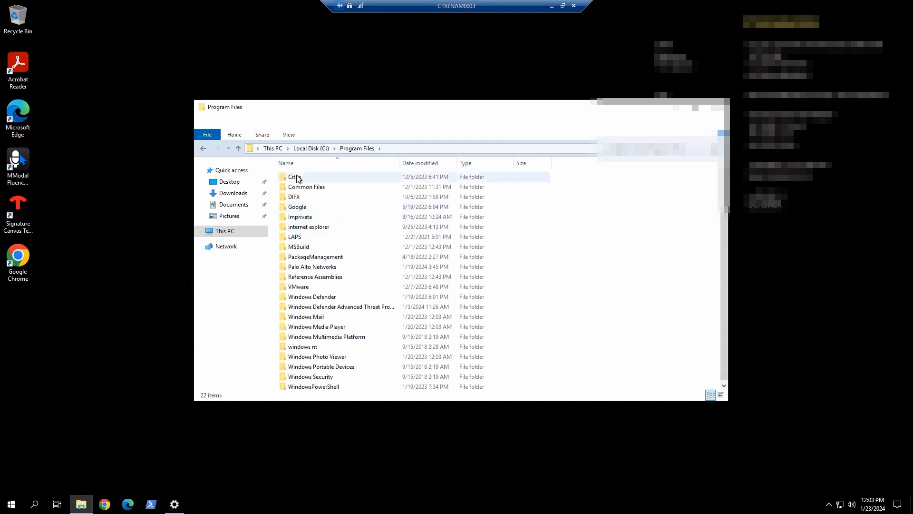
pyautogui.moveTo(294, 177)
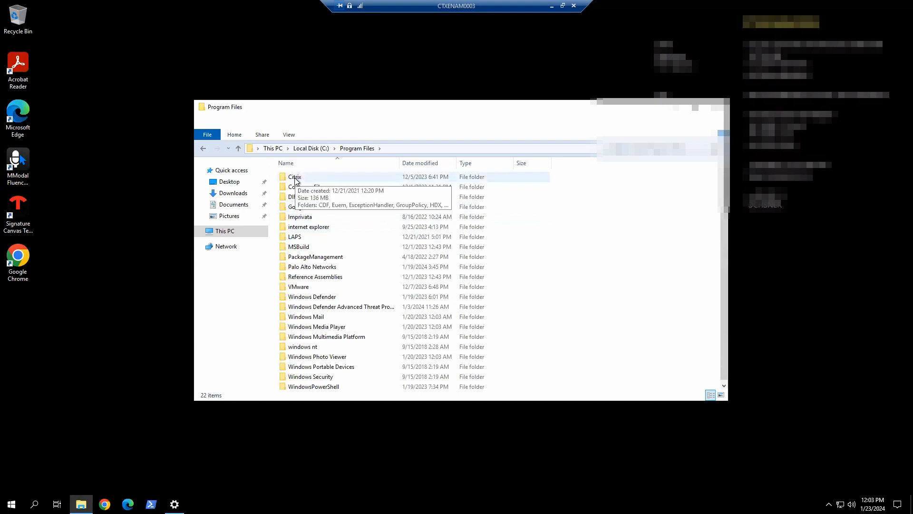
pyautogui.moveTo(314, 220)
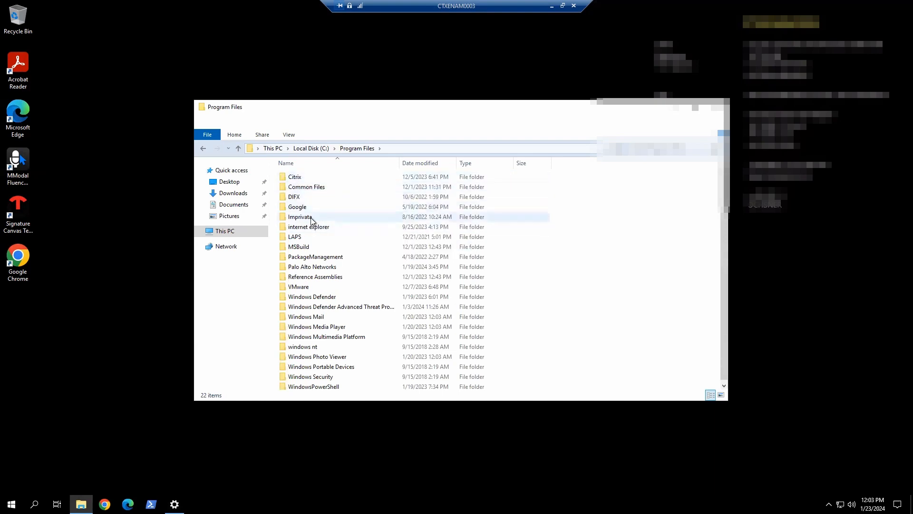
pyautogui.doubleClick(299, 217)
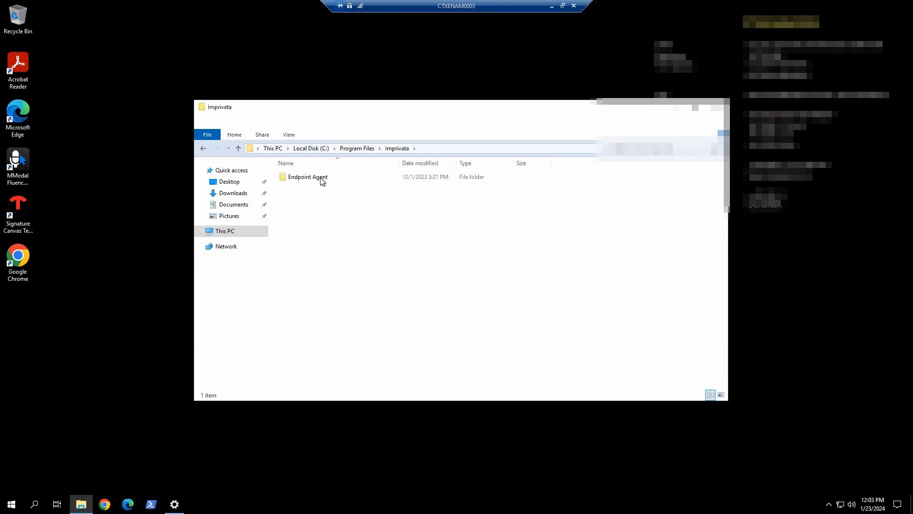
pyautogui.doubleClick(307, 176)
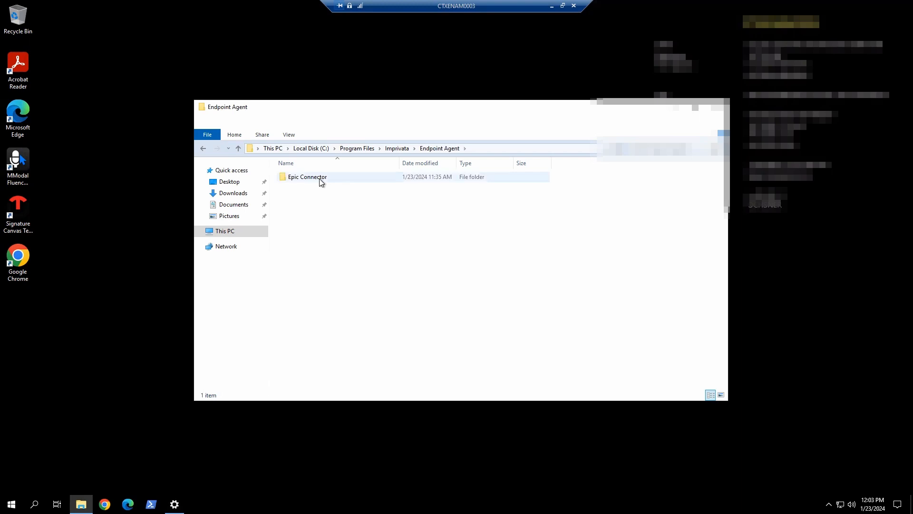
pyautogui.doubleClick(307, 176)
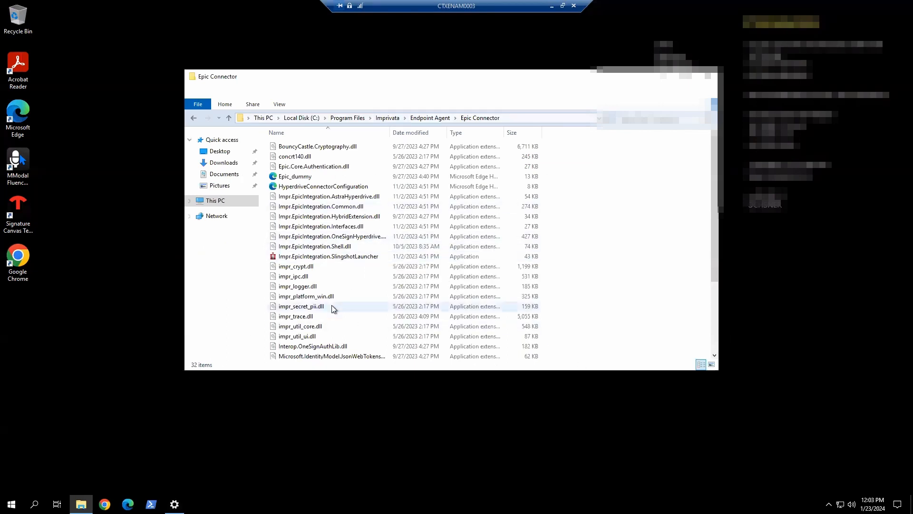
pyautogui.click(301, 306)
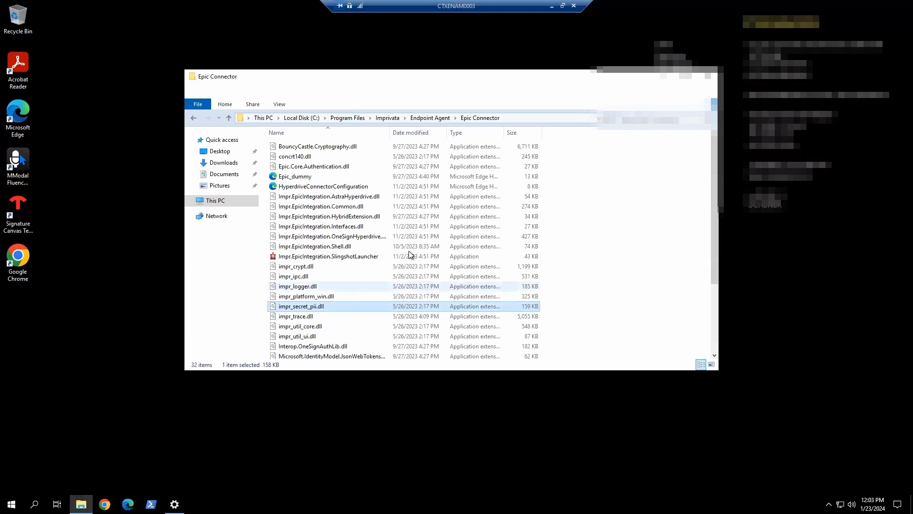
pyautogui.moveTo(357, 209)
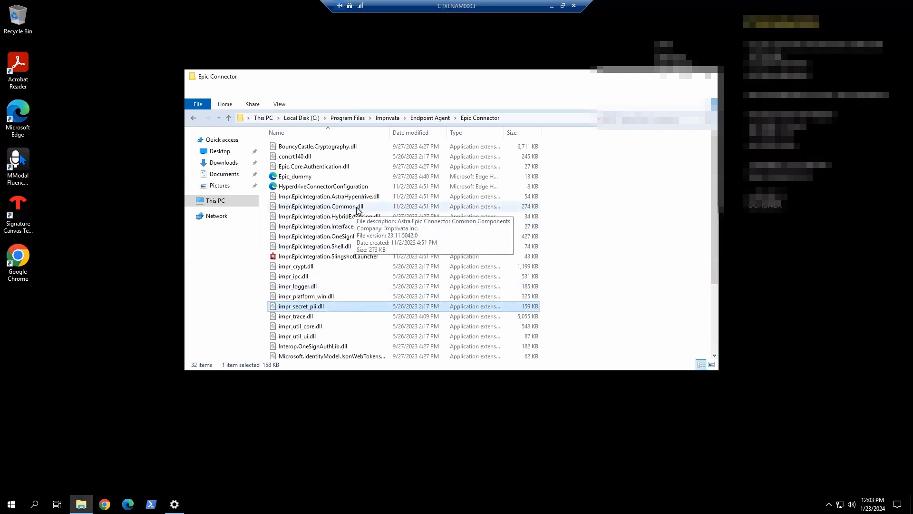
pyautogui.moveTo(550, 275)
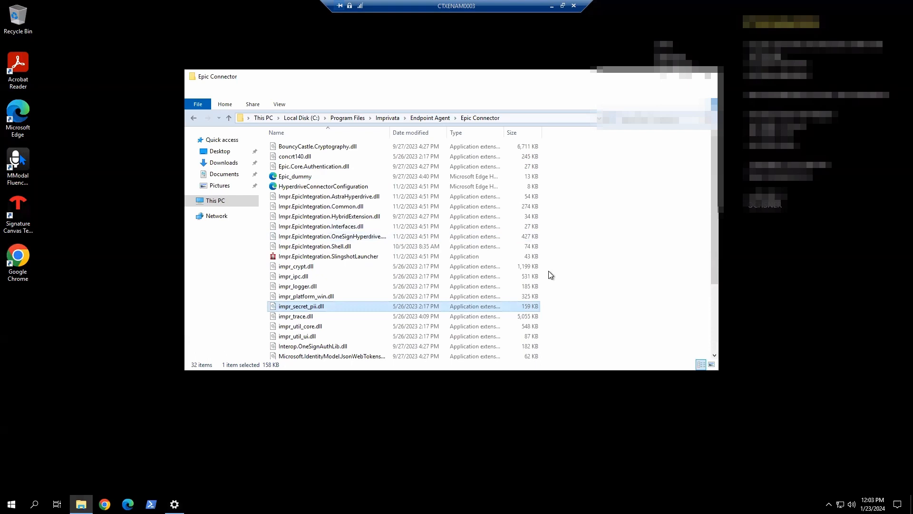
pyautogui.moveTo(597, 291)
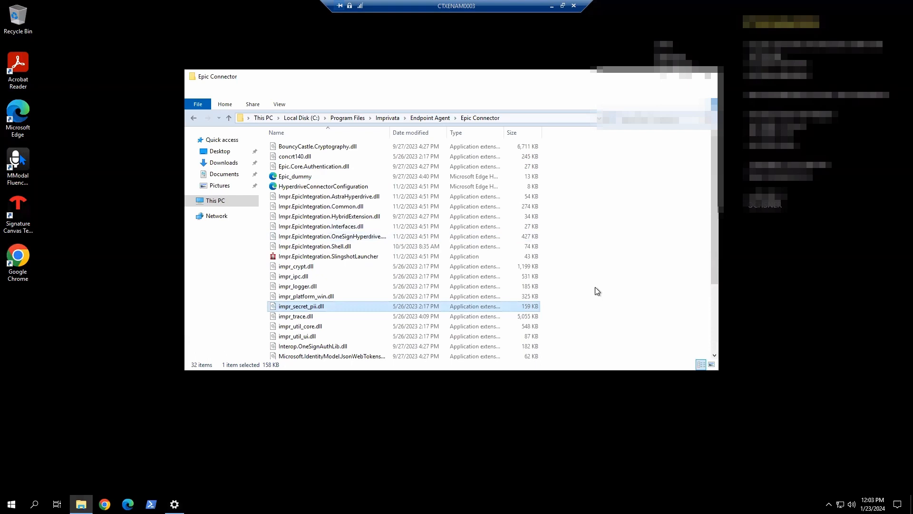
pyautogui.click(593, 284)
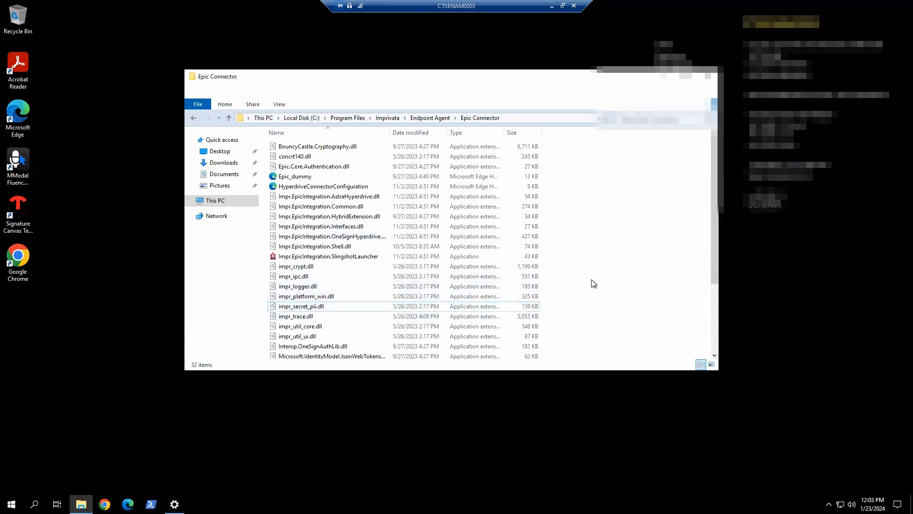
pyautogui.moveTo(589, 283)
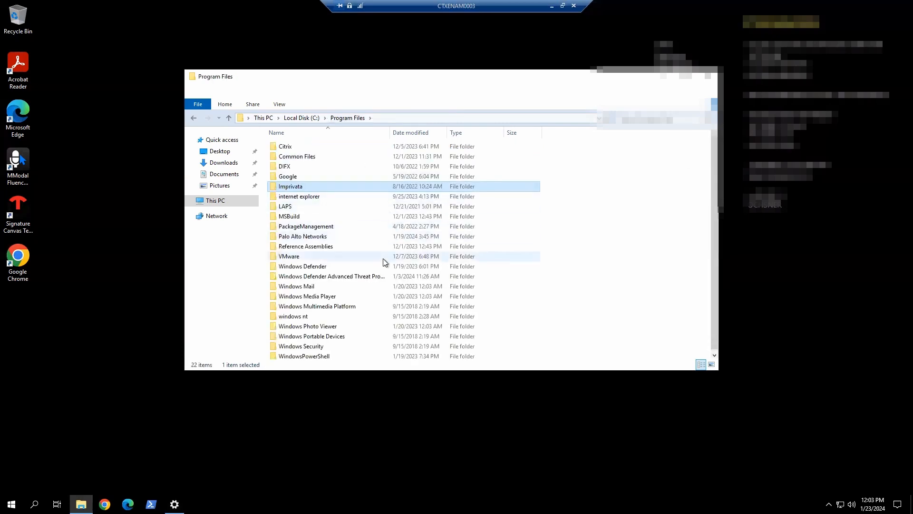
pyautogui.moveTo(318, 121)
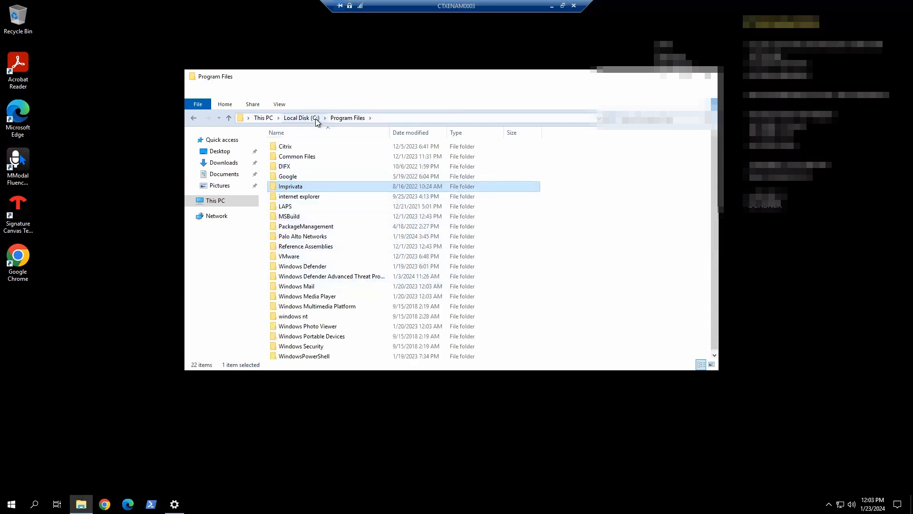
# Create a desktop Hyperspace shortcut from C:\Program Files (x86)\Epic\Hyperdrive\VersionIndependent
pyautogui.click(300, 117)
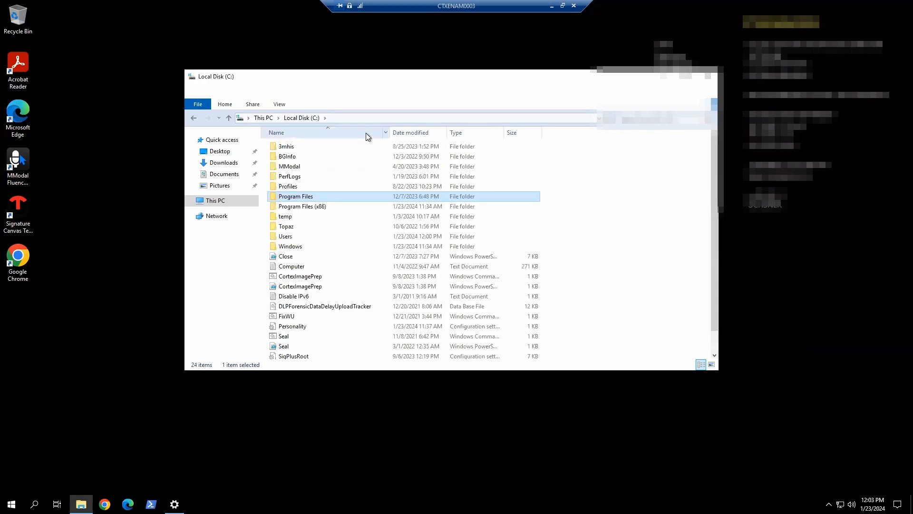
pyautogui.moveTo(314, 210)
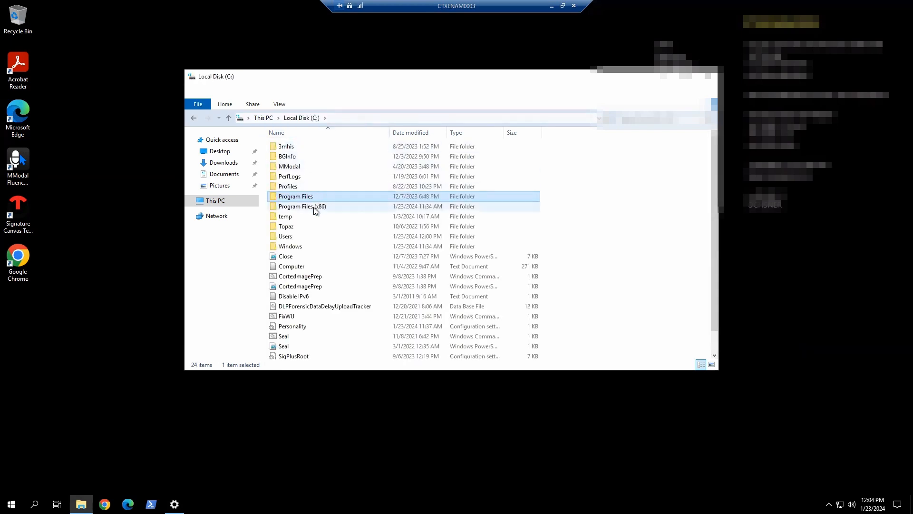
pyautogui.doubleClick(302, 206)
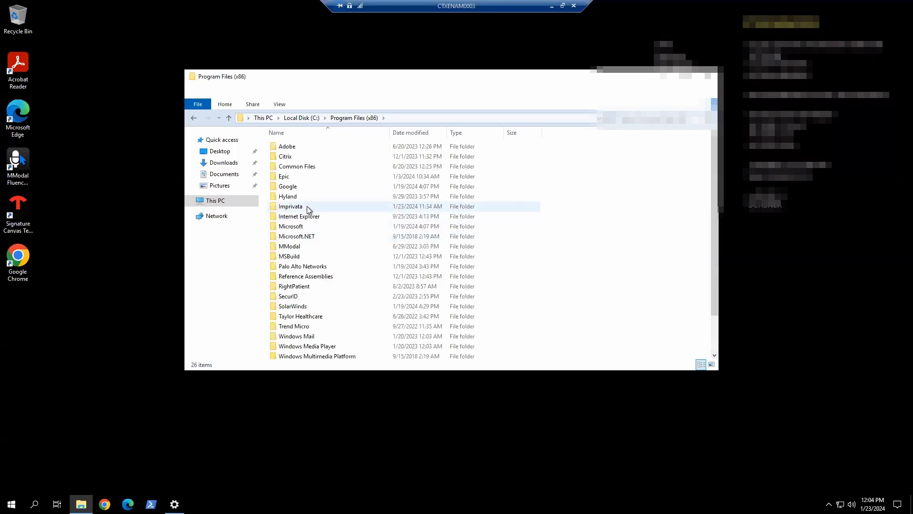
pyautogui.doubleClick(290, 206)
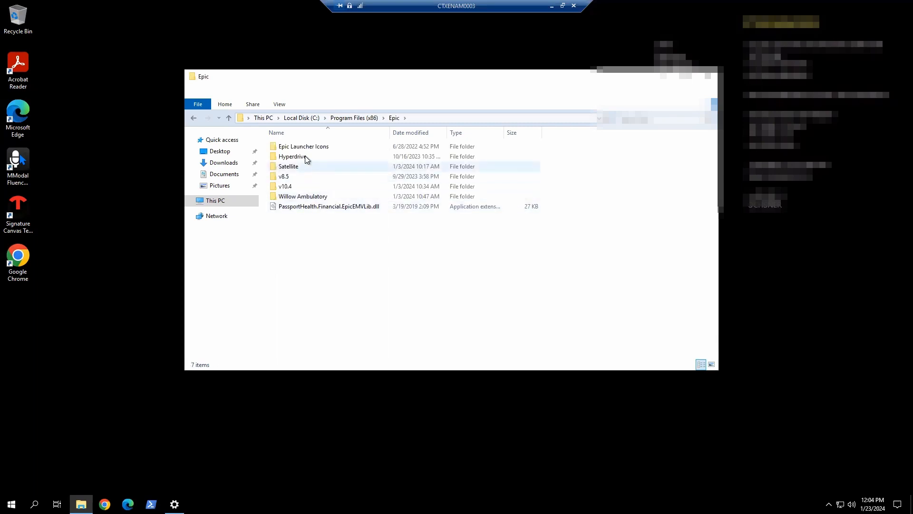
pyautogui.doubleClick(292, 156)
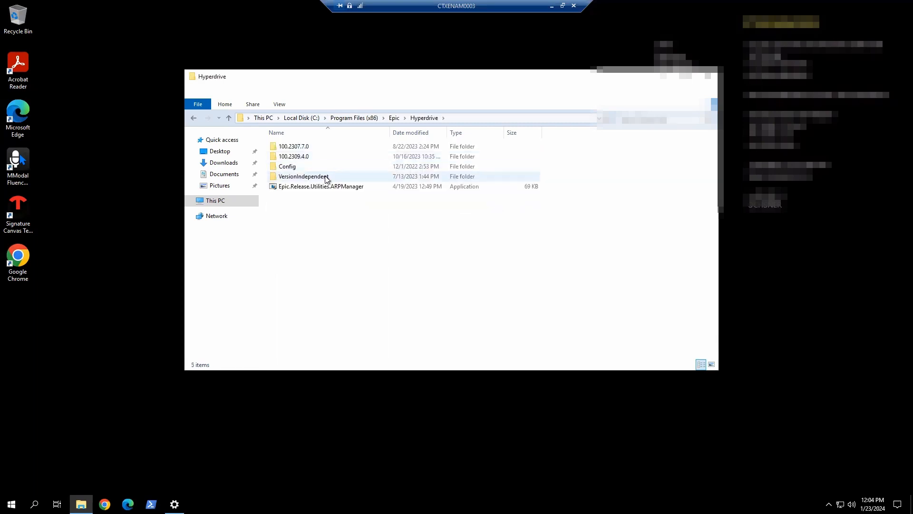
pyautogui.doubleClick(303, 176)
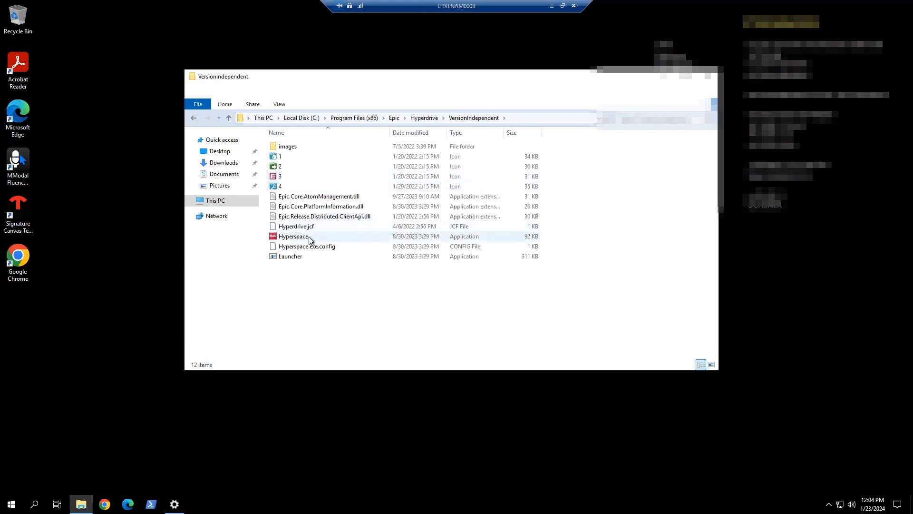
pyautogui.click(294, 236)
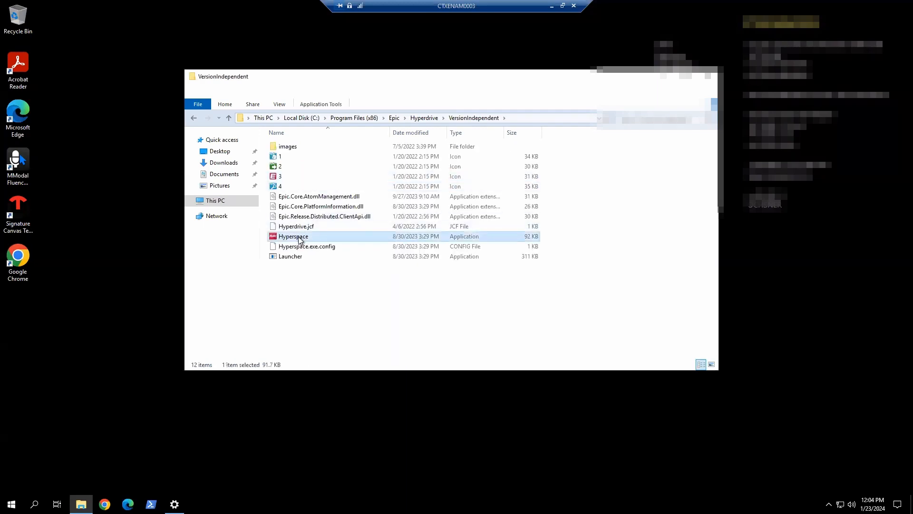
pyautogui.rightClick(293, 236)
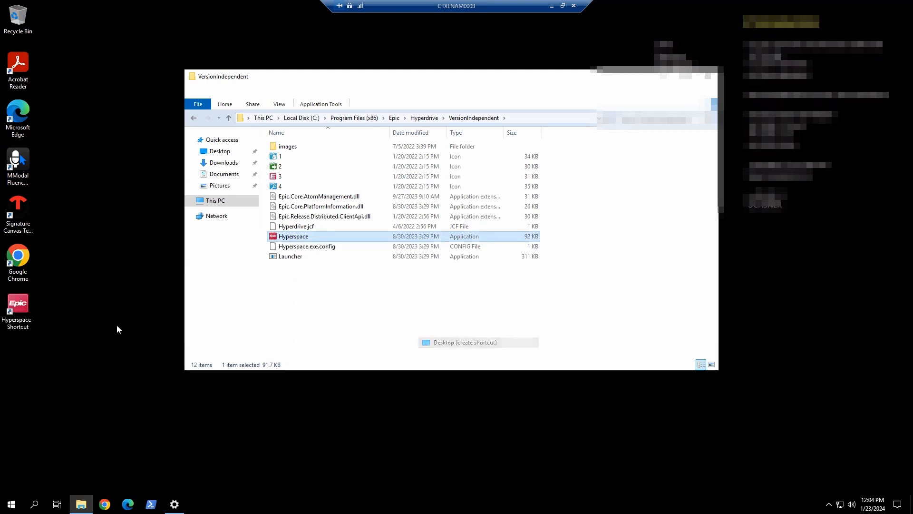
pyautogui.rightClick(19, 304)
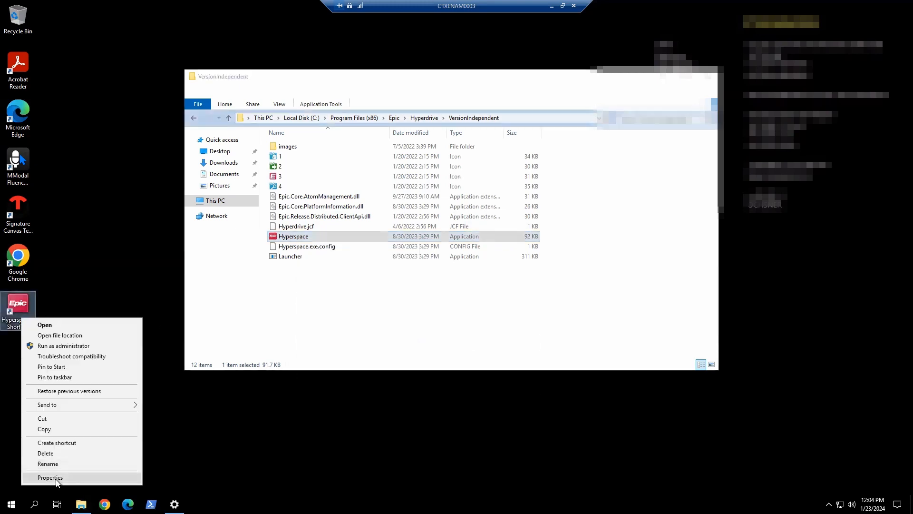
# Append env=TST to the Hyperspace shortcut's Target in Properties and apply it
pyautogui.click(49, 477)
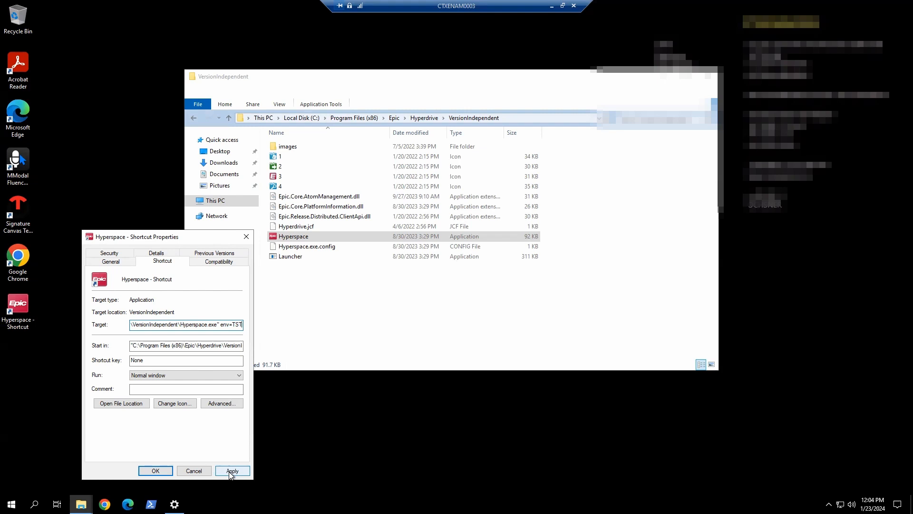
pyautogui.click(232, 471)
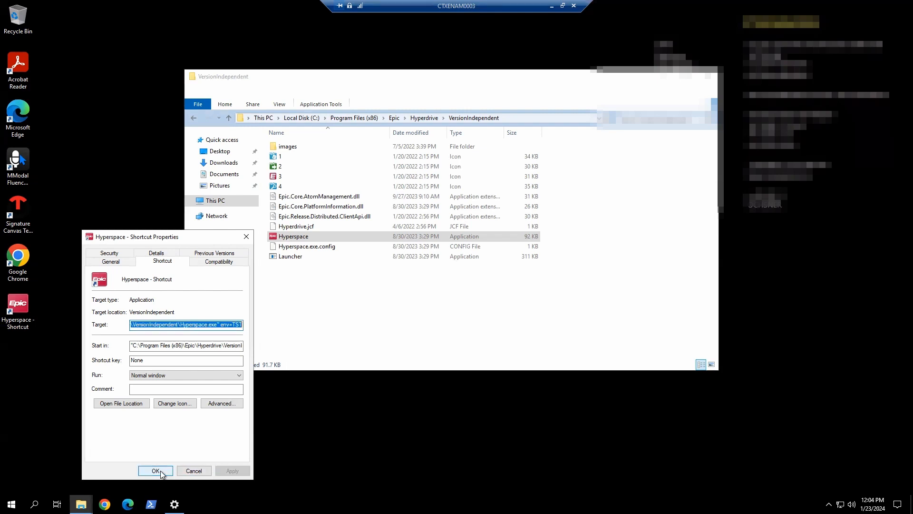
pyautogui.click(155, 470)
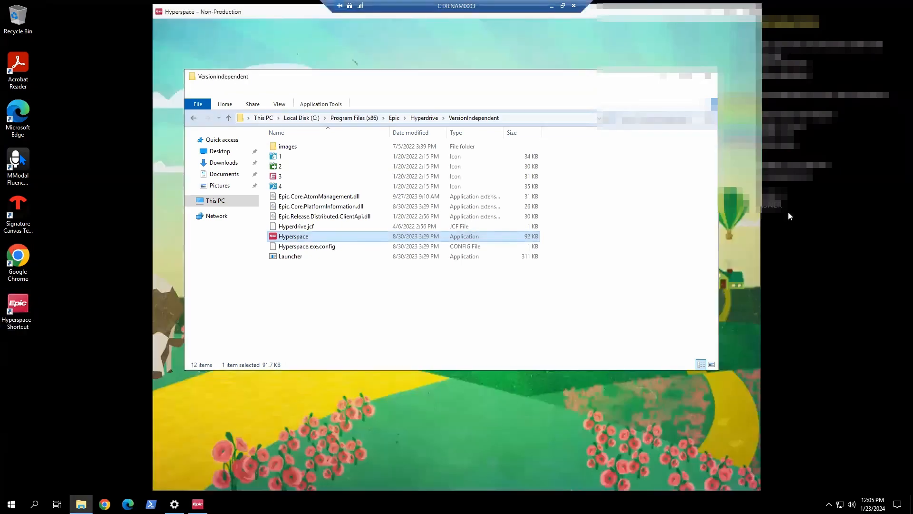
# Launch the Hyperspace shortcut, pass connector authentication and the Message of the Day to the login
pyautogui.doubleClick(293, 236)
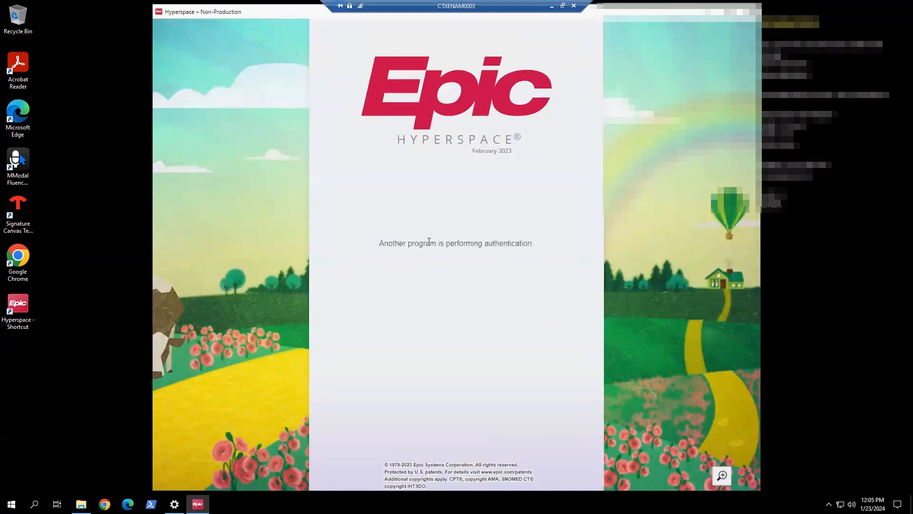
pyautogui.moveTo(526, 252)
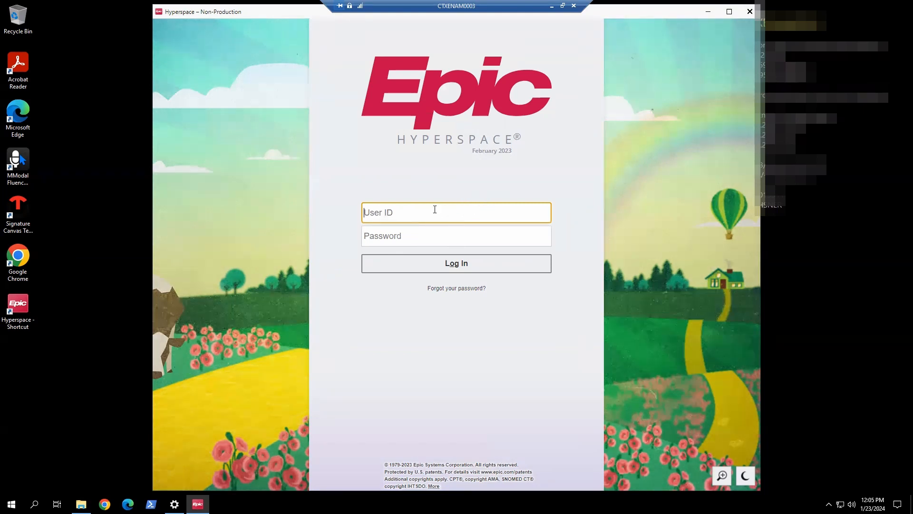
pyautogui.click(456, 263)
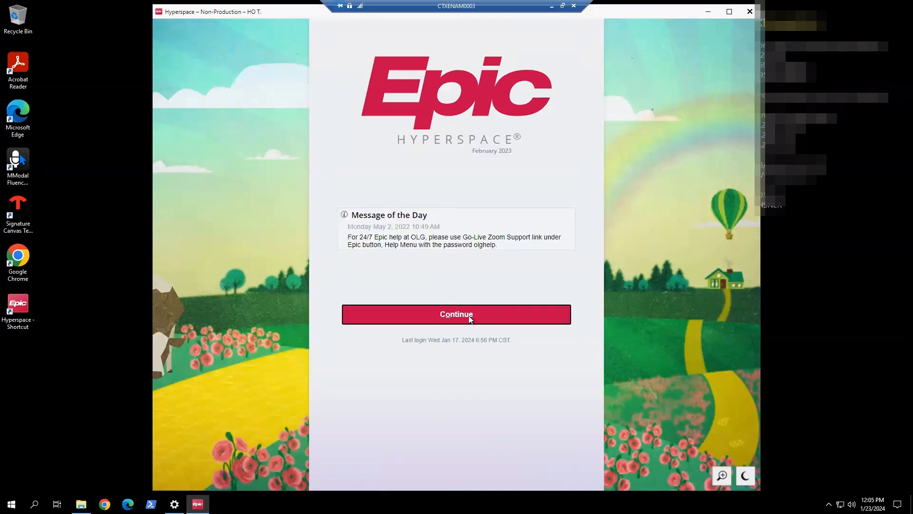
pyautogui.click(456, 314)
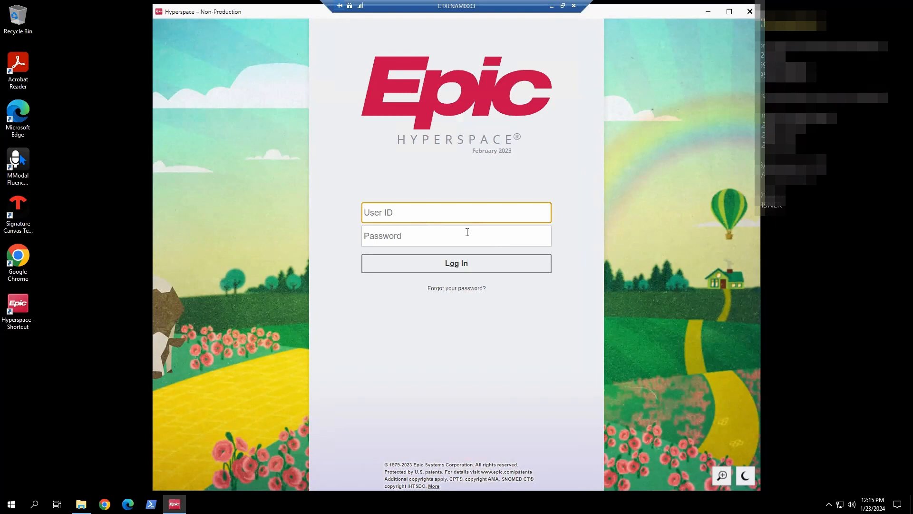